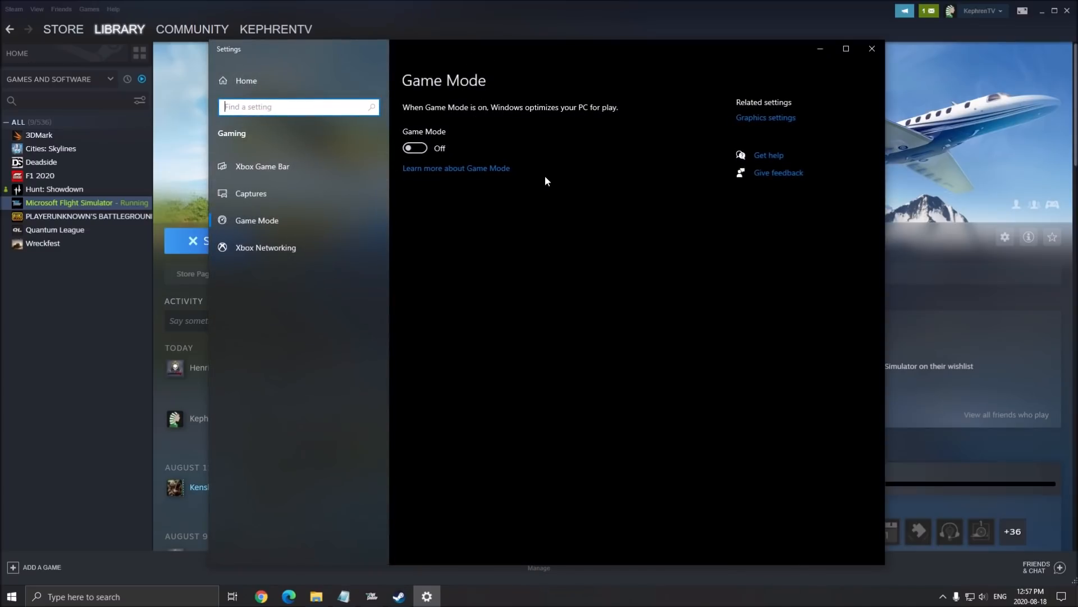
mouse_move(384, 157)
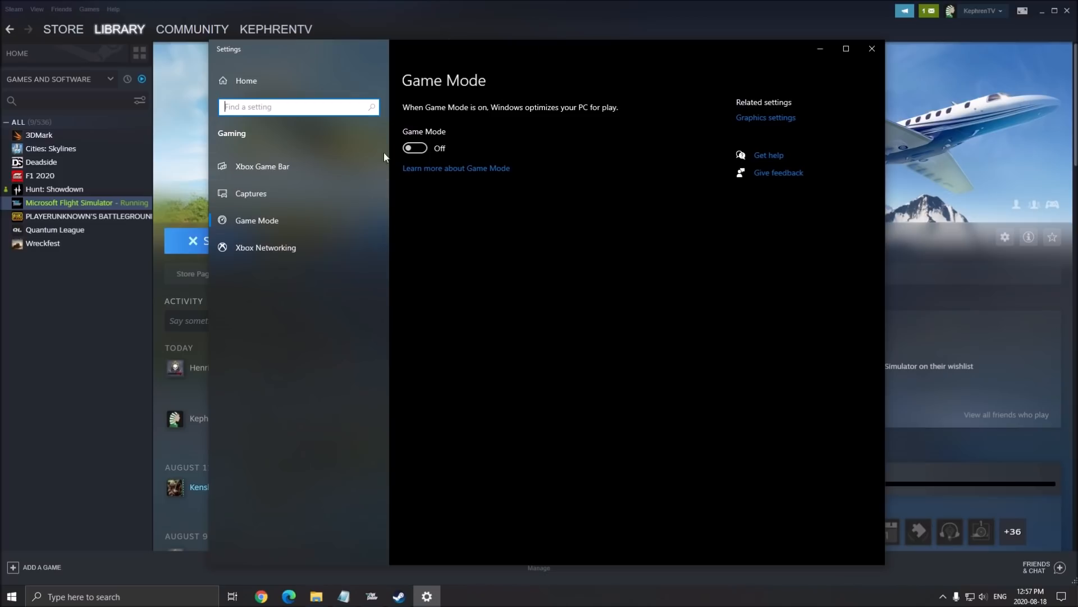
Switch off Game Mode, the Xbox Game Bar and background capture recording in Settings > Gaming
click(263, 166)
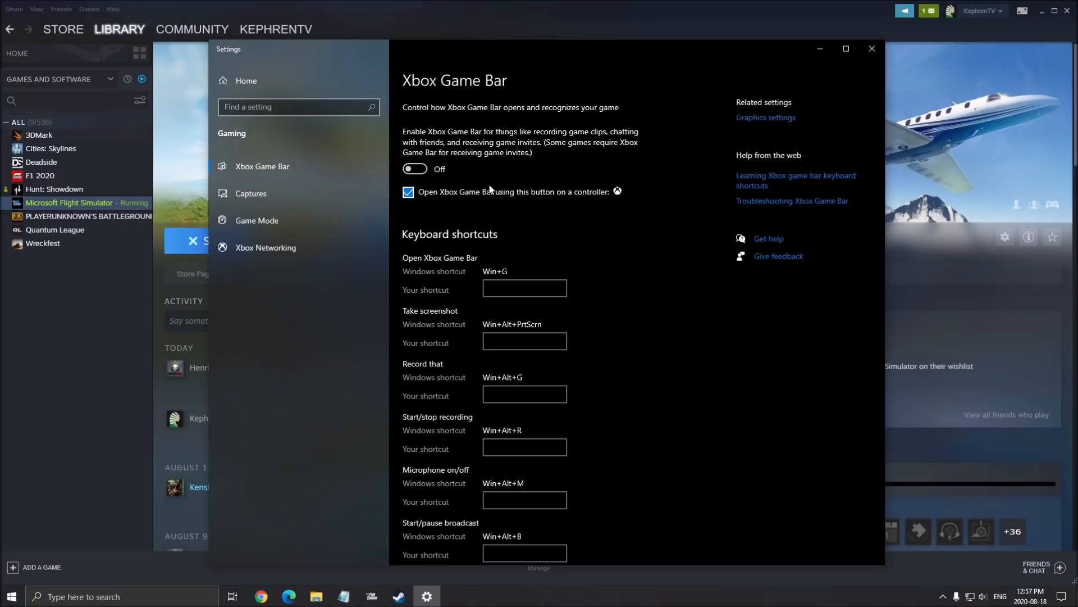
mouse_move(296, 165)
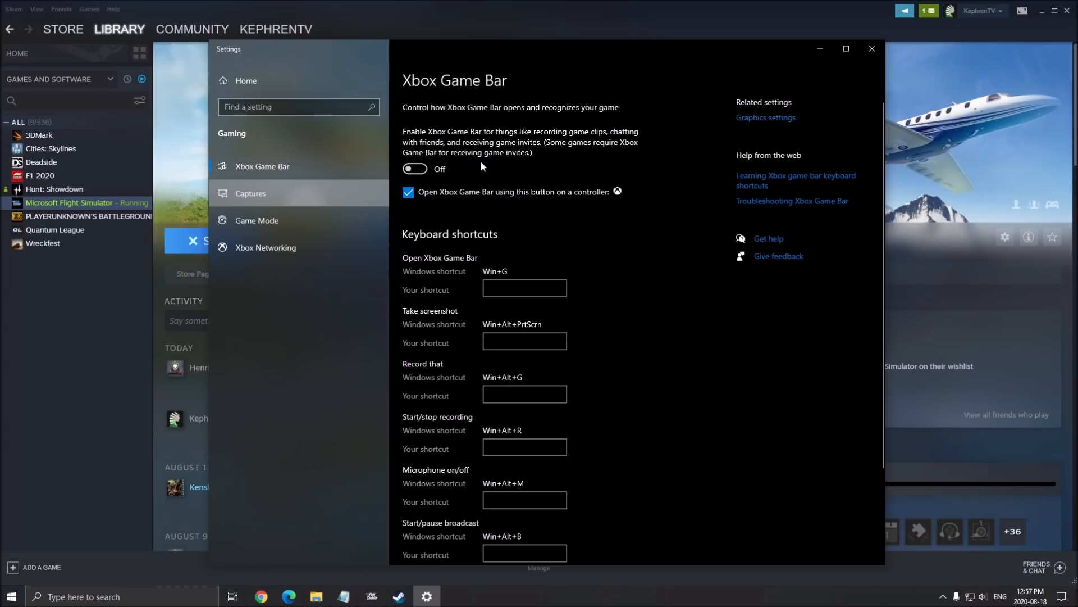
click(251, 193)
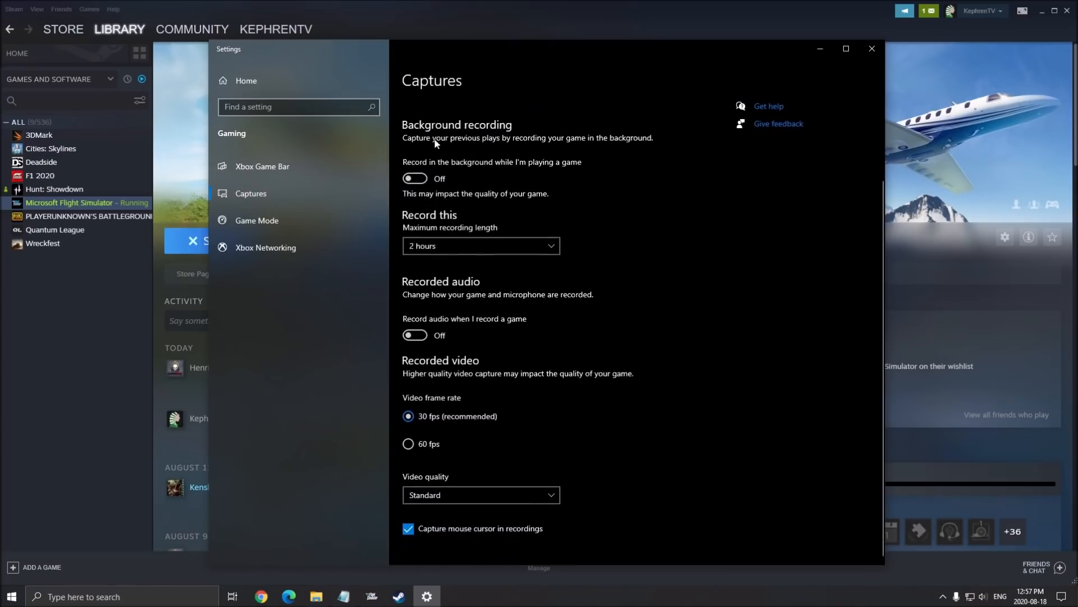
mouse_move(426, 335)
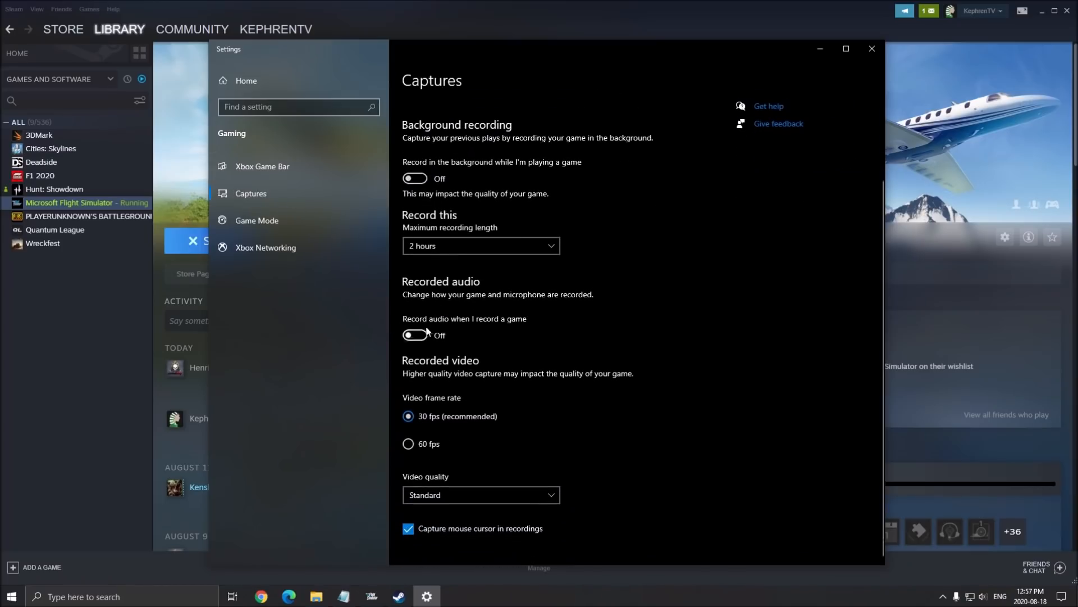
Find graphics settings via search and turn on hardware-accelerated GPU scheduling
click(872, 49)
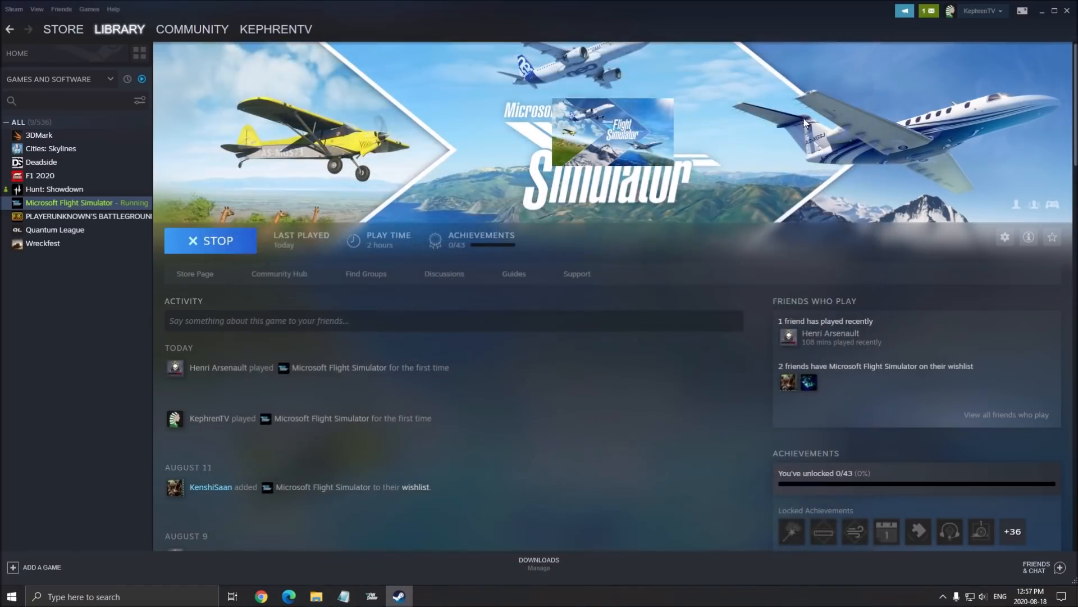
mouse_move(287, 448)
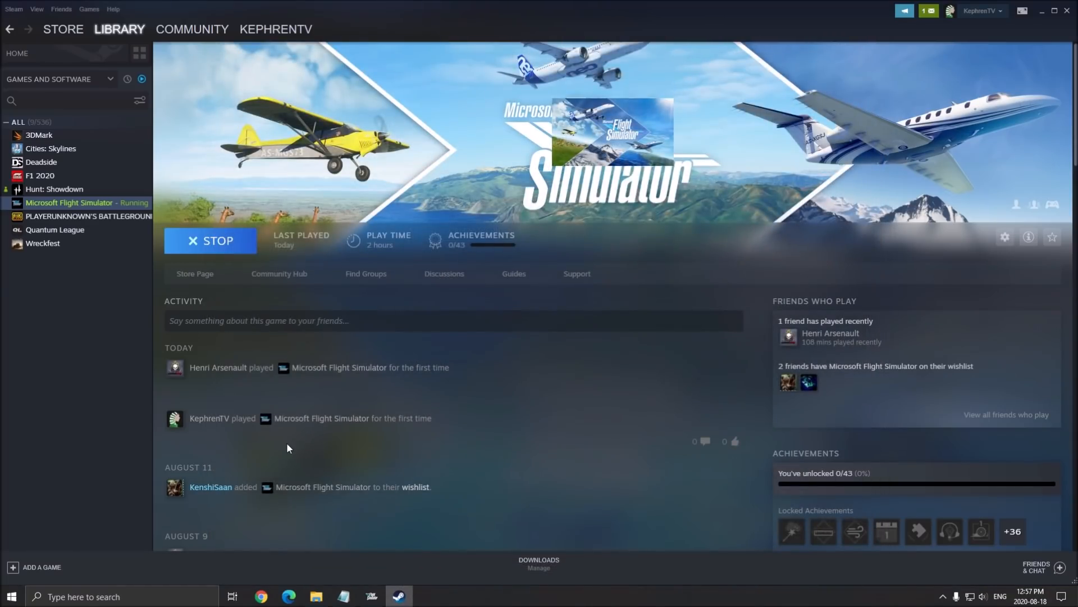
mouse_move(530, 389)
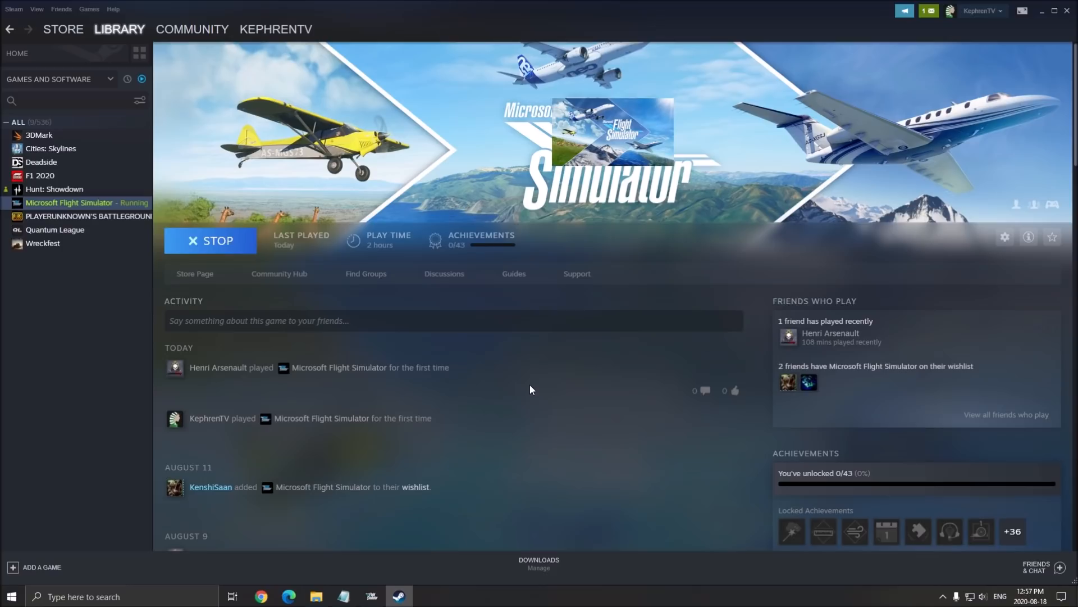
mouse_move(446, 273)
text(g)
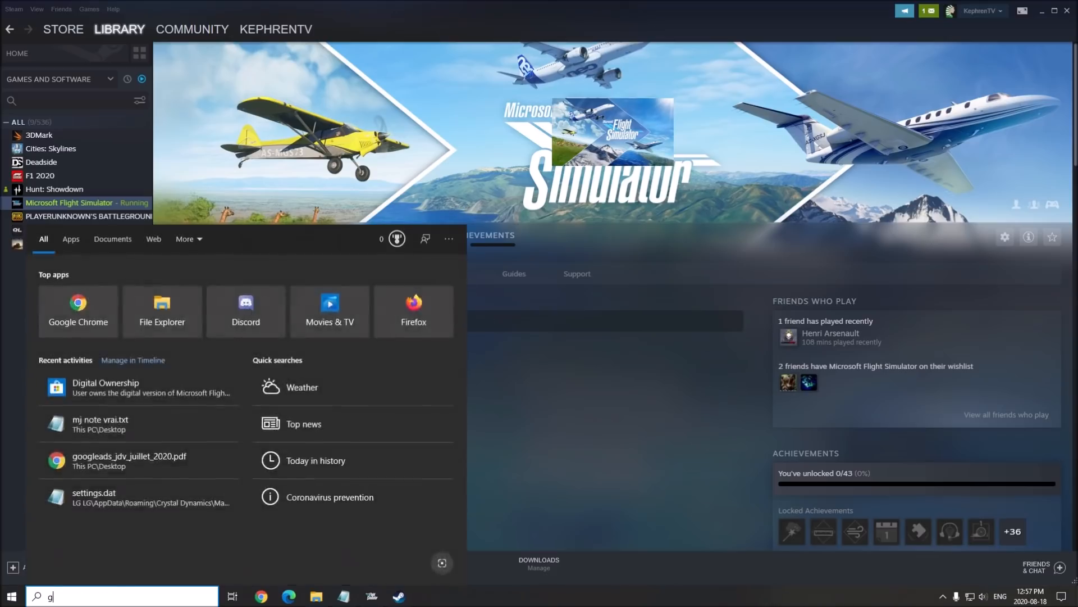
text(pu)
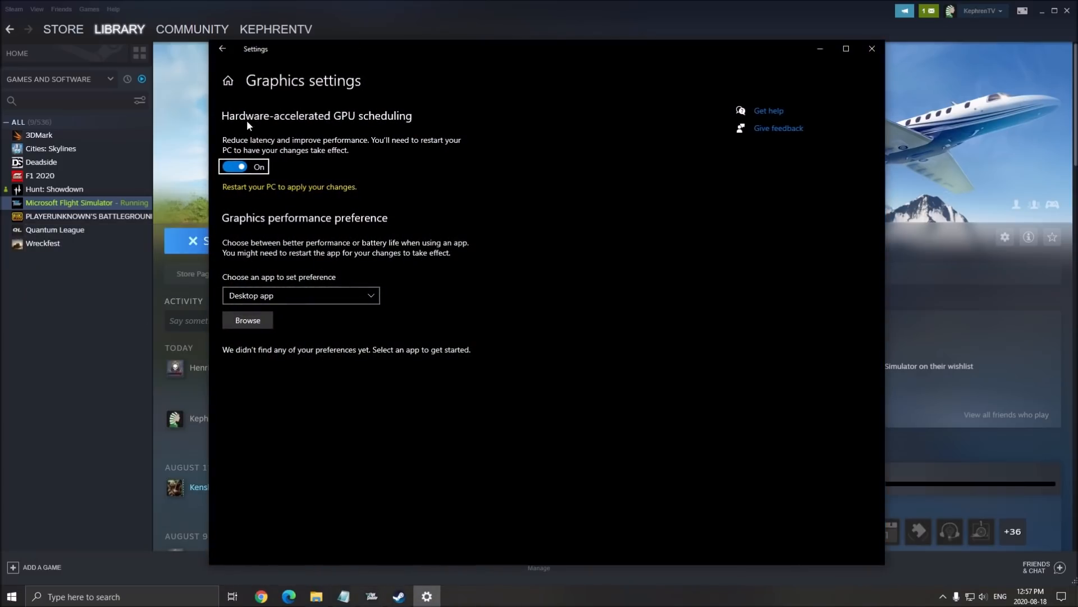
mouse_move(404, 125)
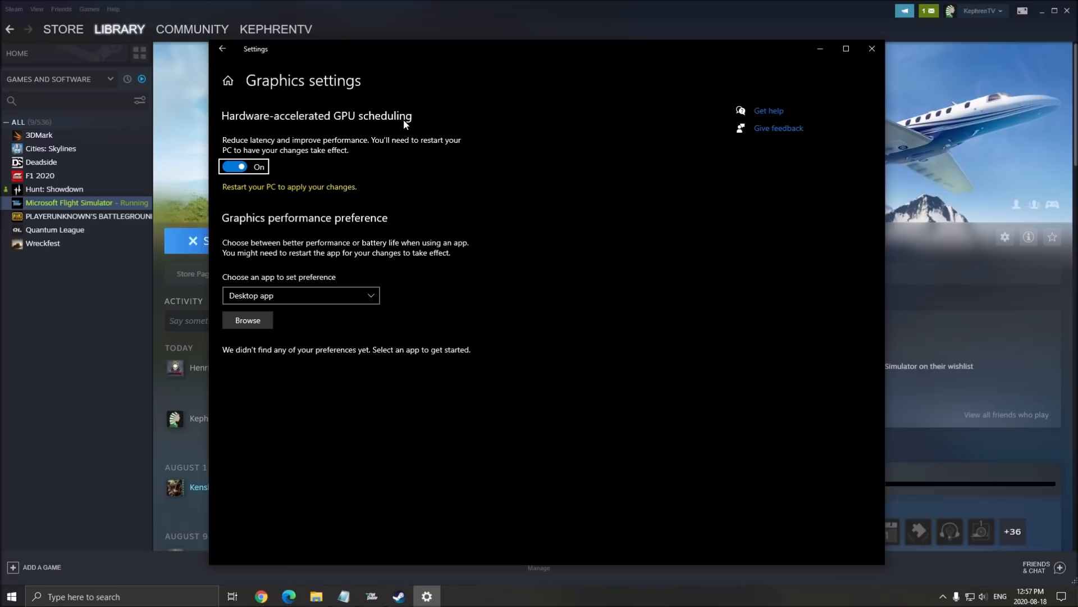
mouse_move(305, 161)
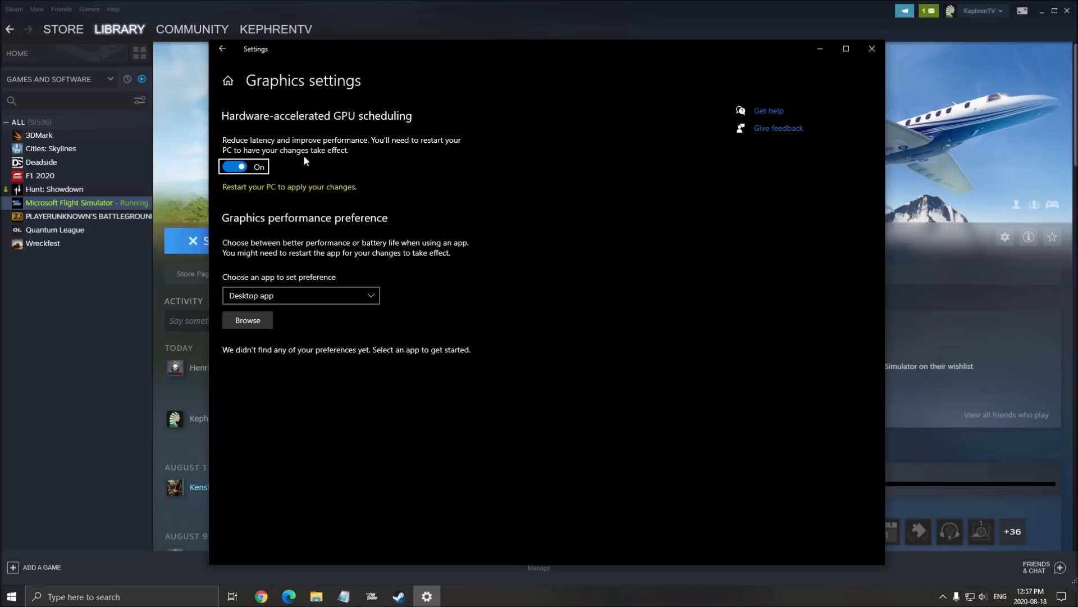
mouse_move(262, 197)
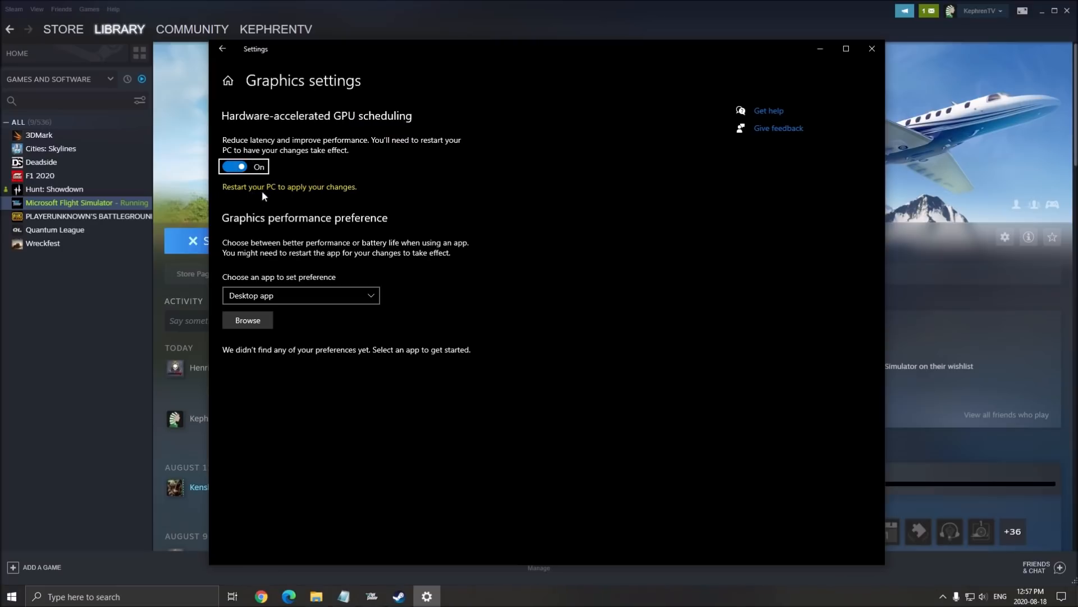
mouse_move(643, 74)
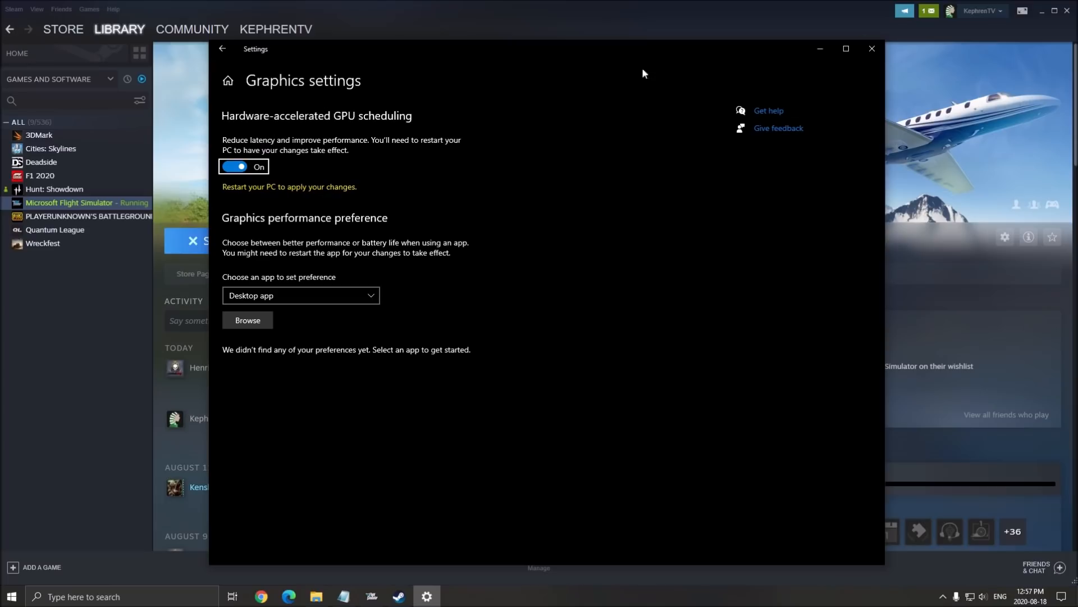
mouse_move(260, 99)
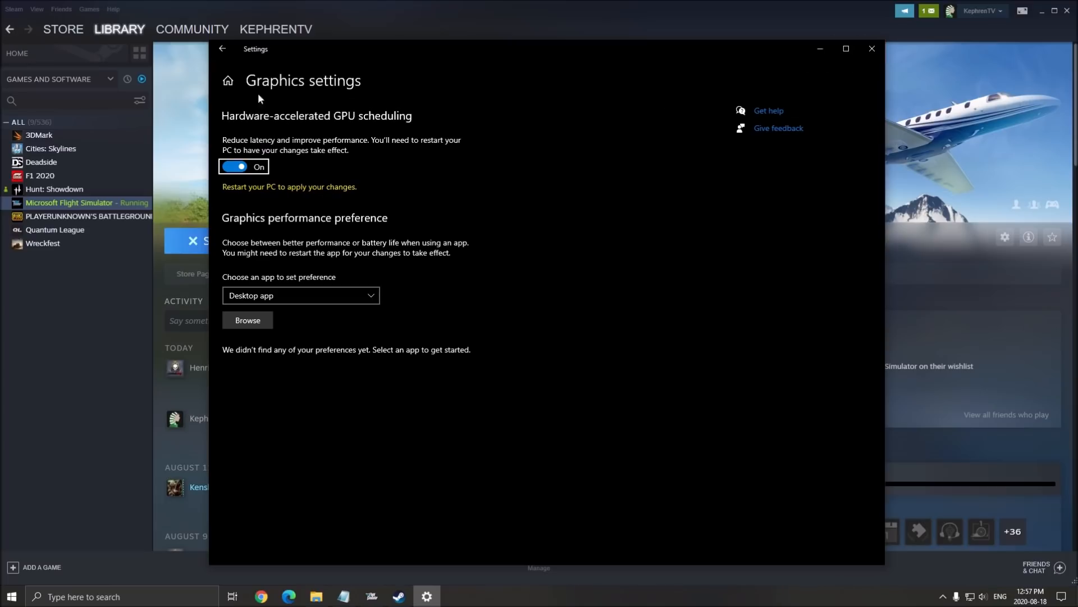
mouse_move(438, 130)
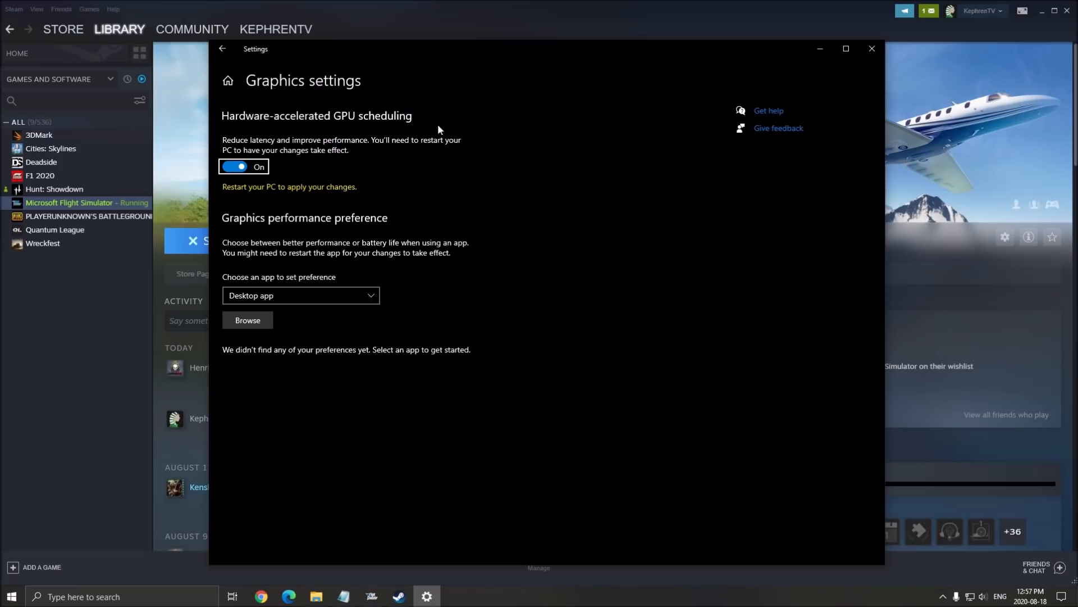
click(872, 49)
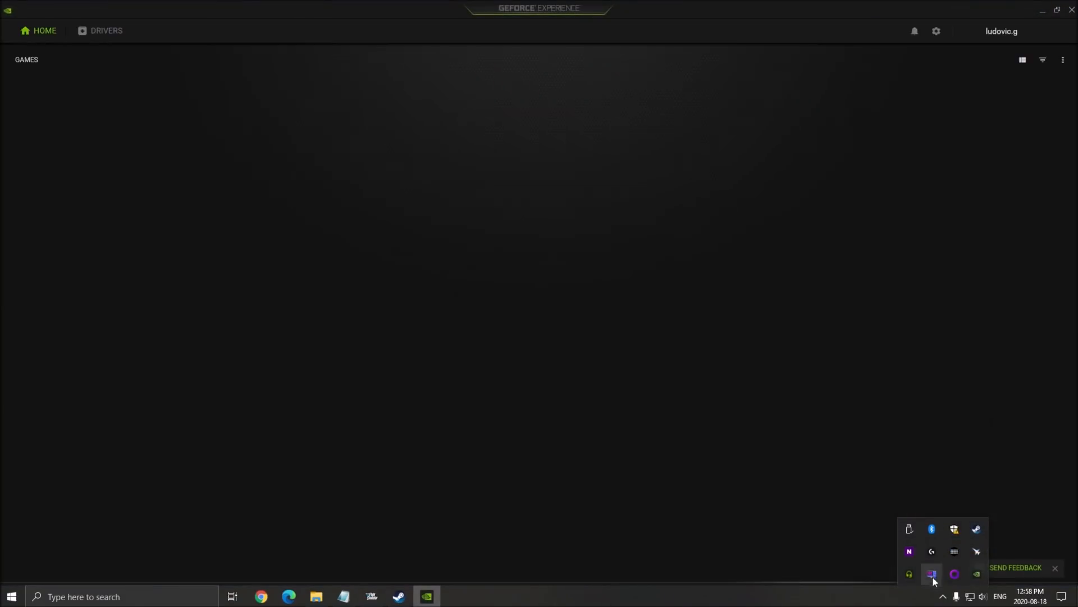
View the GeForce Experience Drivers page confirming Game Ready driver 452.06 is installed
click(107, 30)
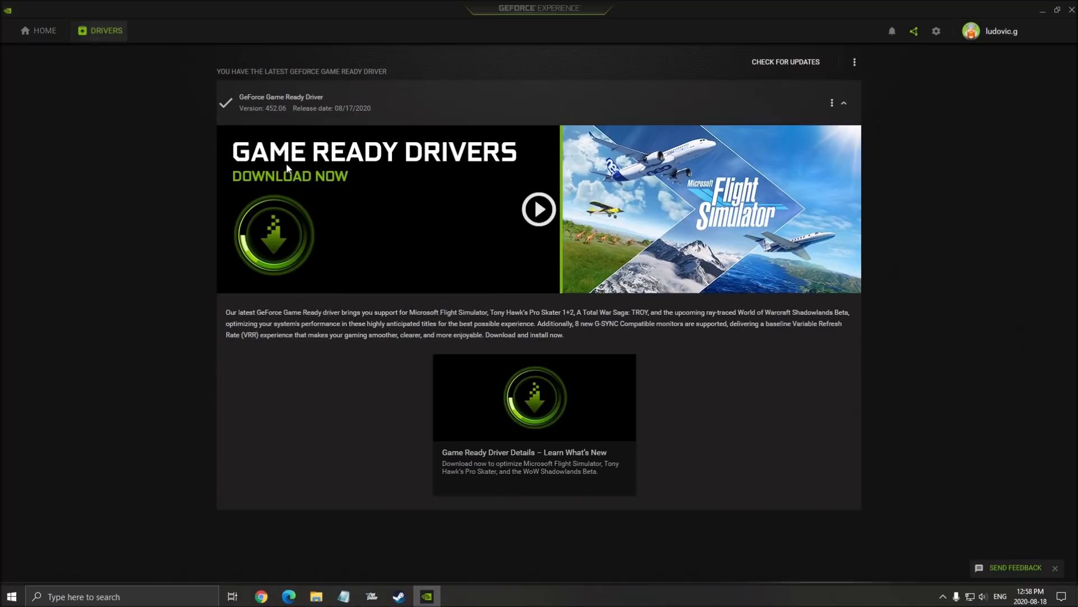
mouse_move(765, 178)
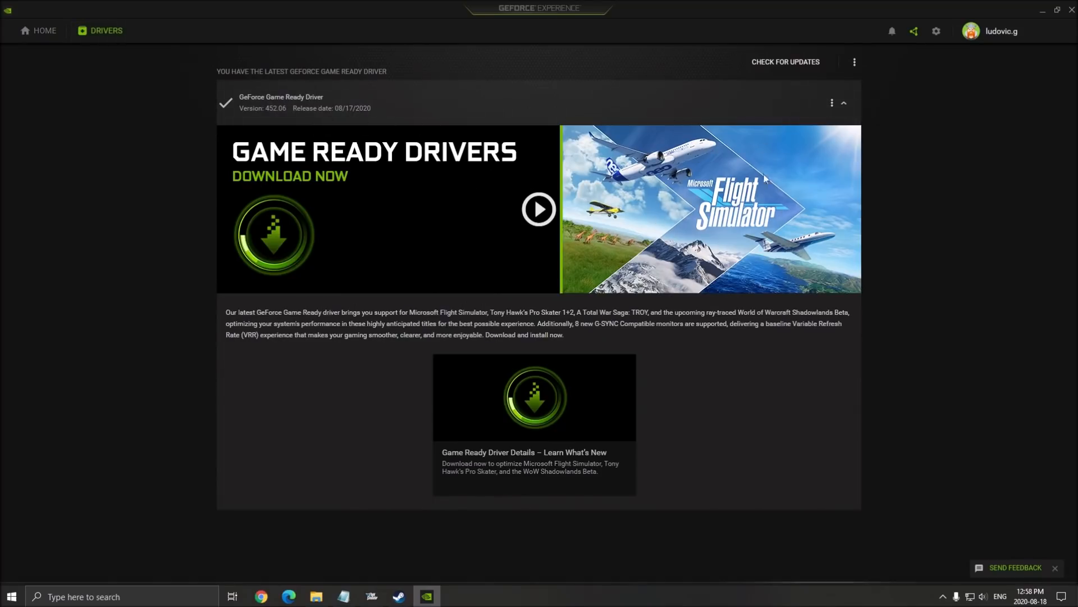
mouse_move(925, 258)
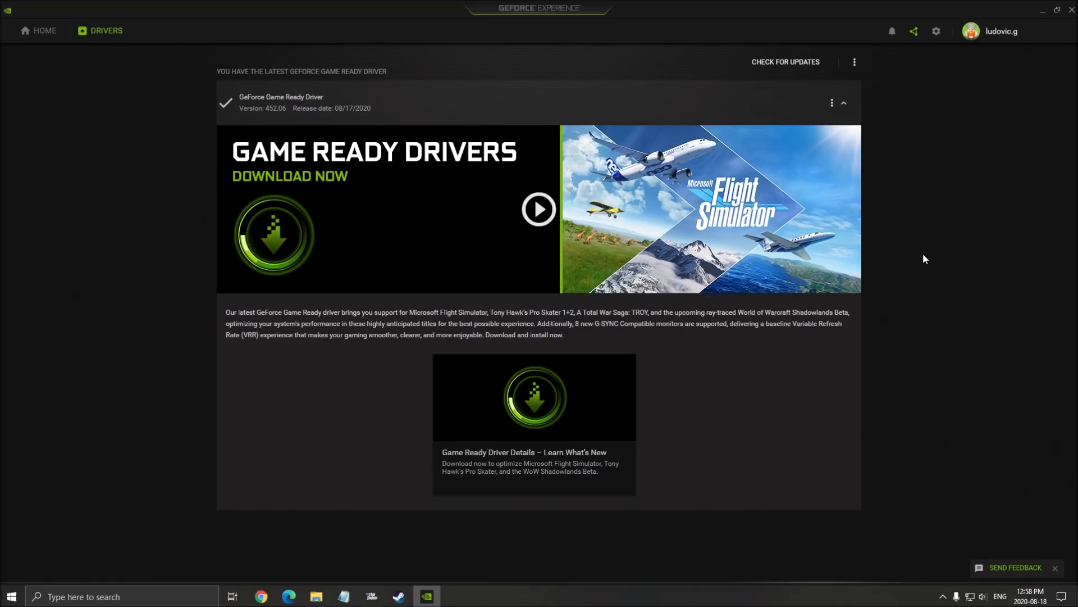
mouse_move(729, 151)
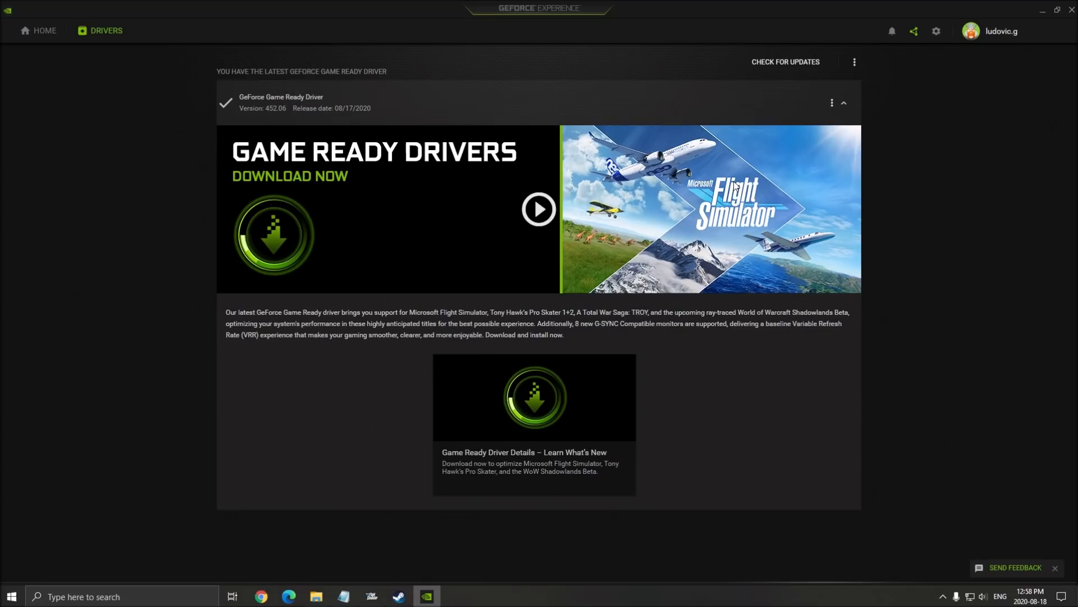
mouse_move(676, 194)
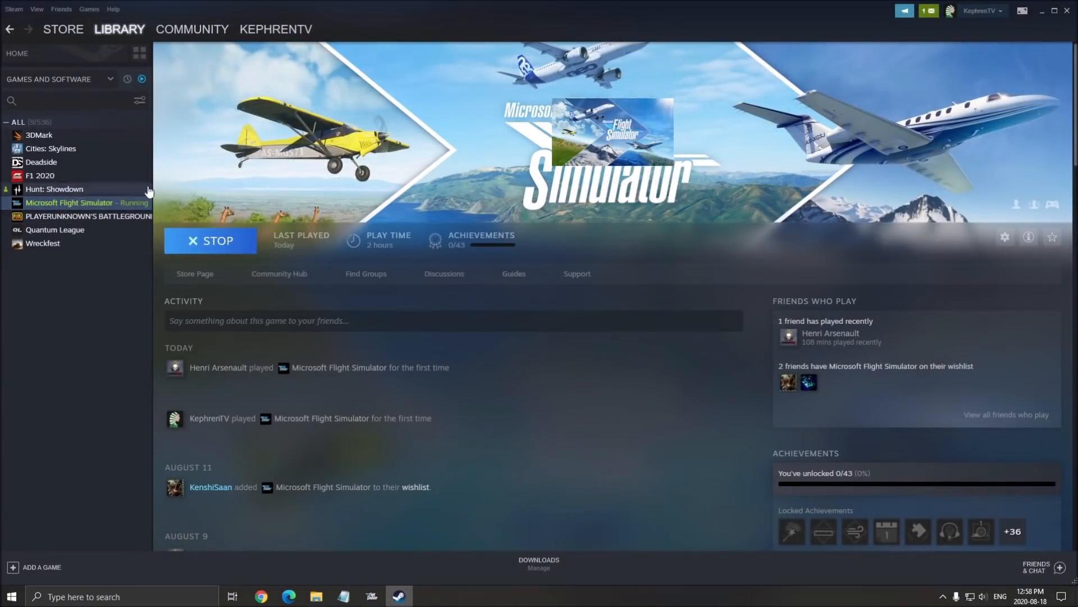
mouse_move(217, 134)
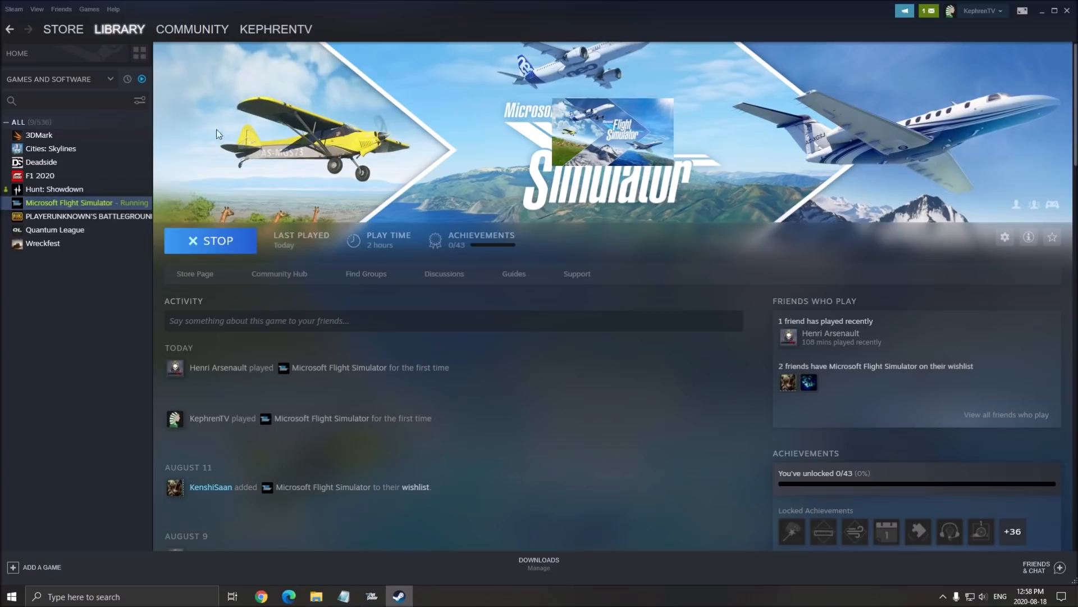
mouse_move(99, 210)
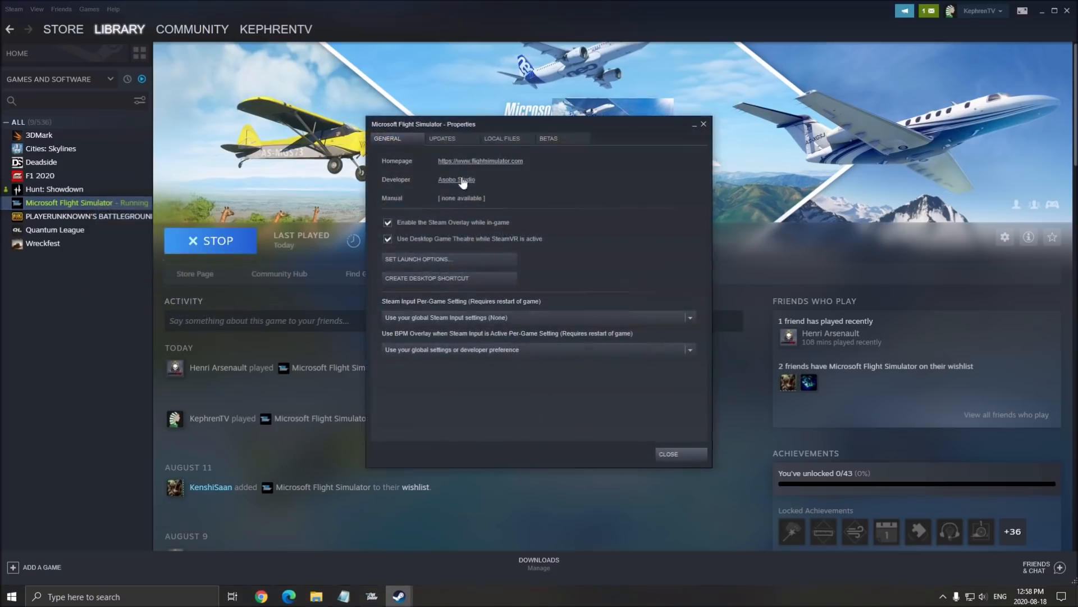
Open the Flight Simulator installation folder through local files, maximized
click(502, 139)
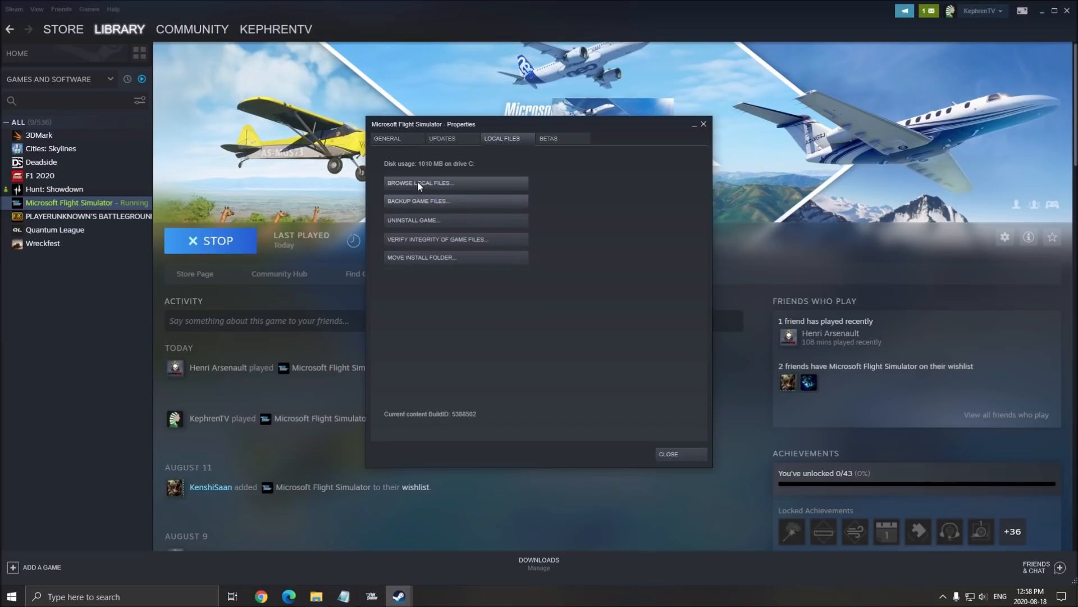
click(421, 182)
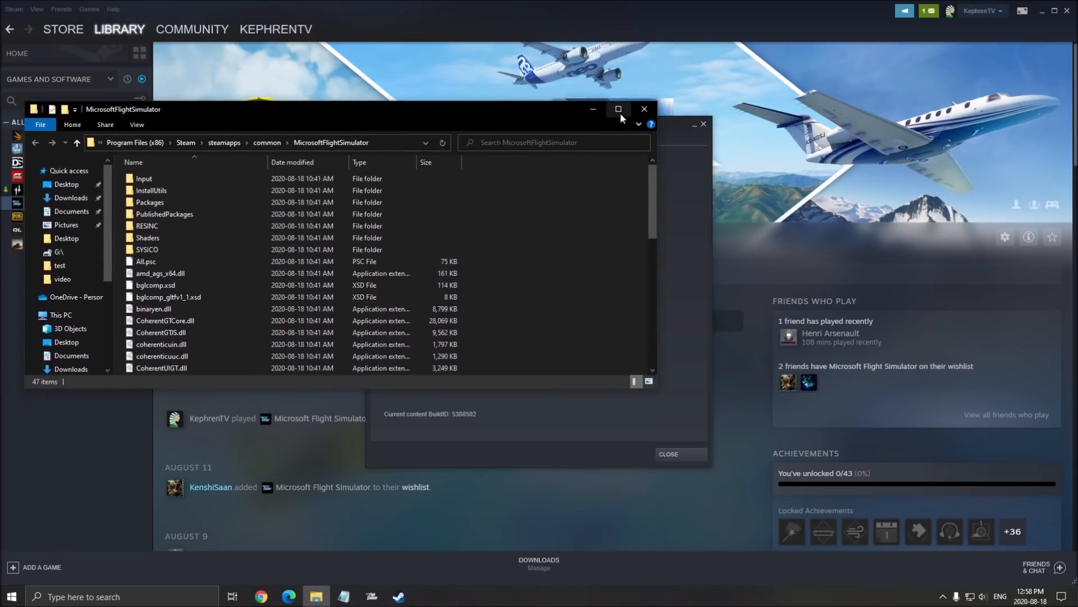
click(617, 108)
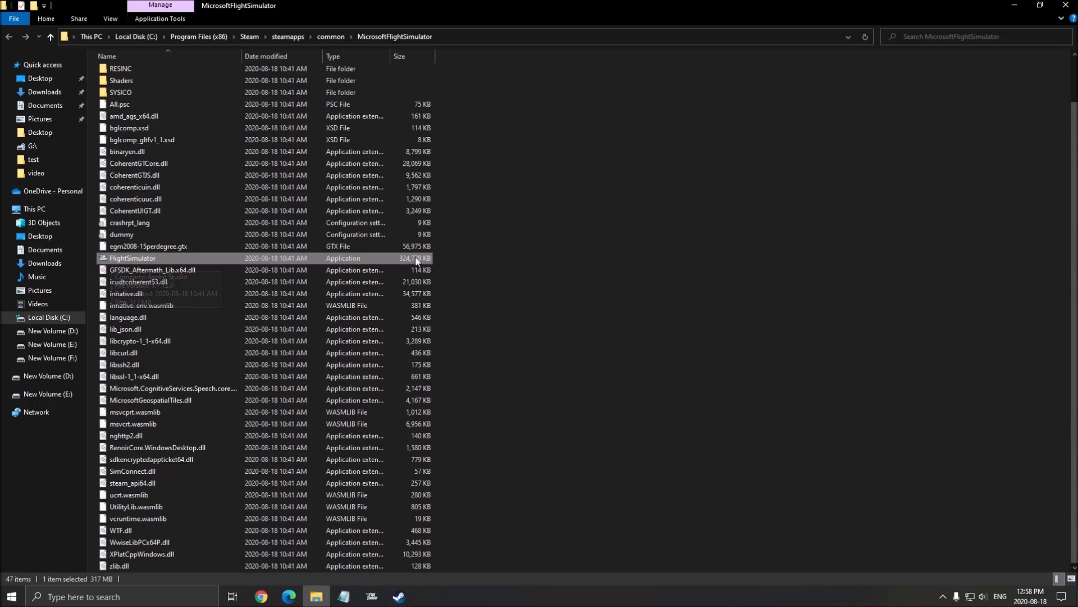
Disable fullscreen optimizations for FlightSimulator.exe and review its high DPI settings
right_click(132, 258)
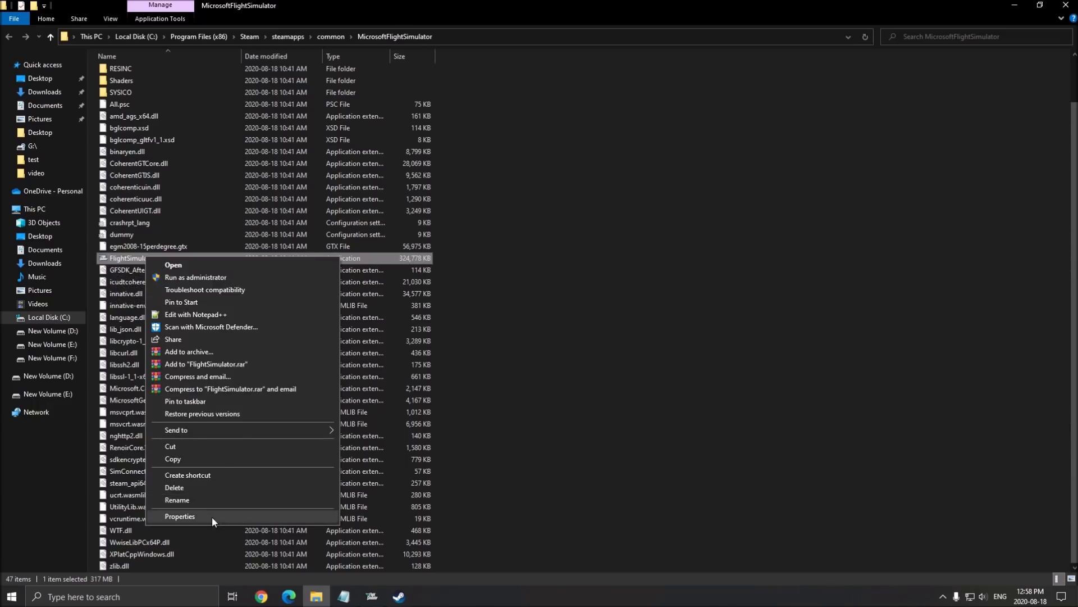
click(180, 515)
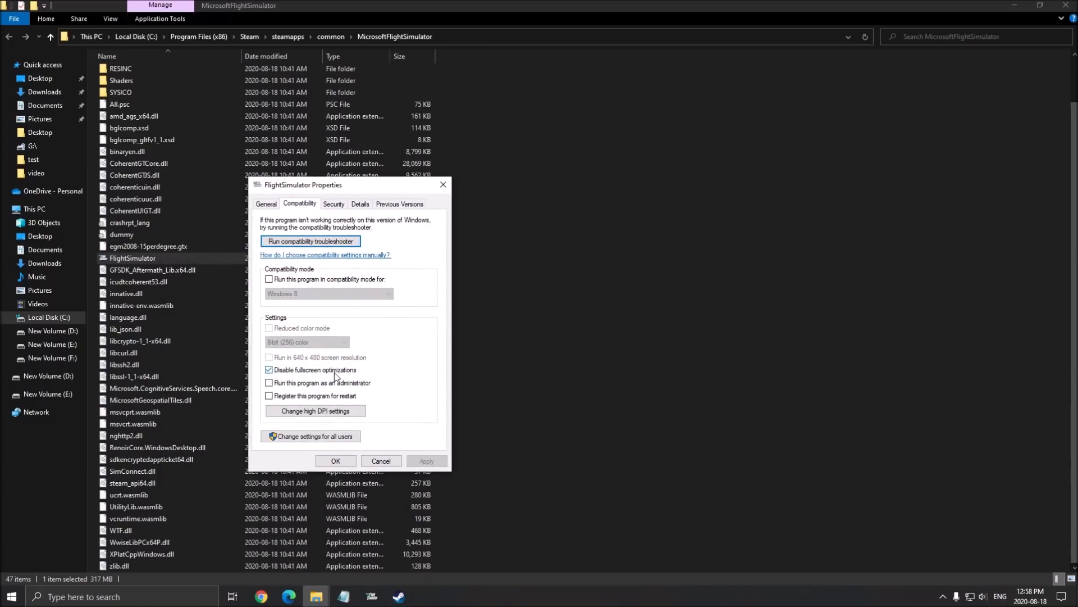
click(315, 411)
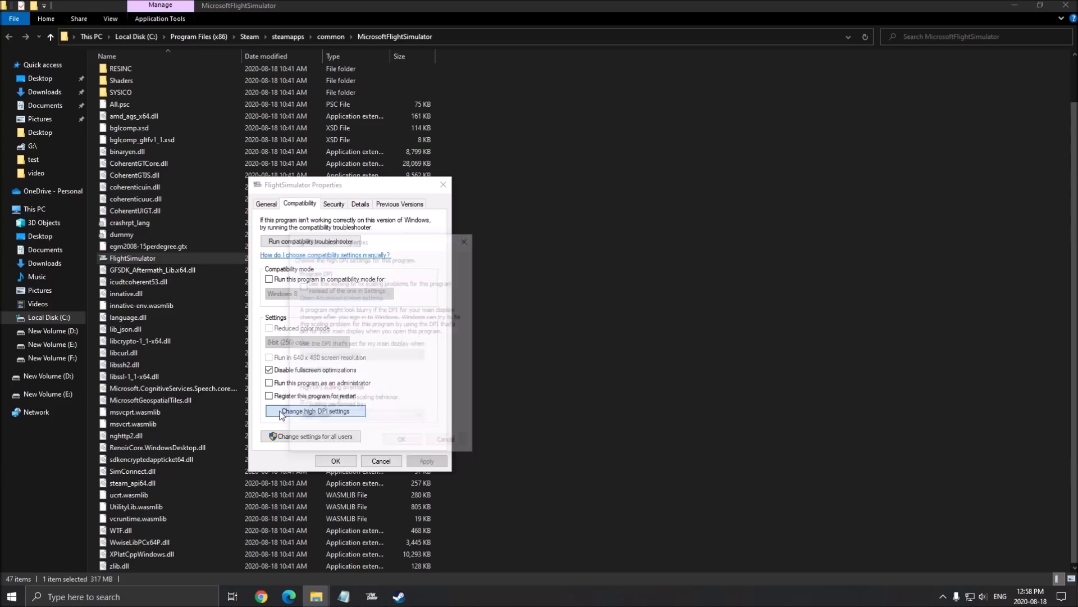
click(315, 411)
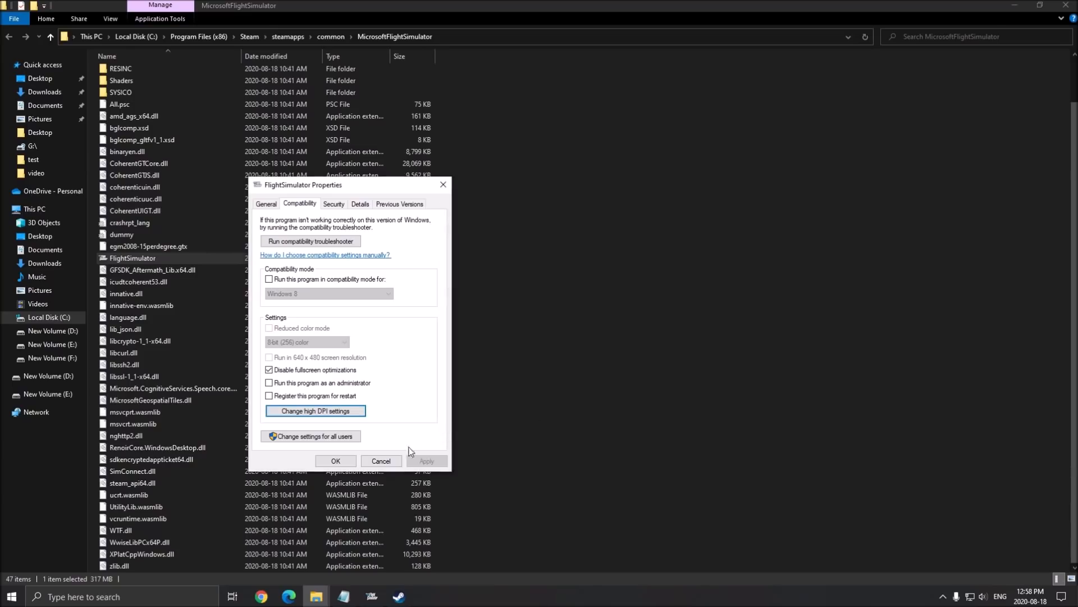
mouse_move(391, 401)
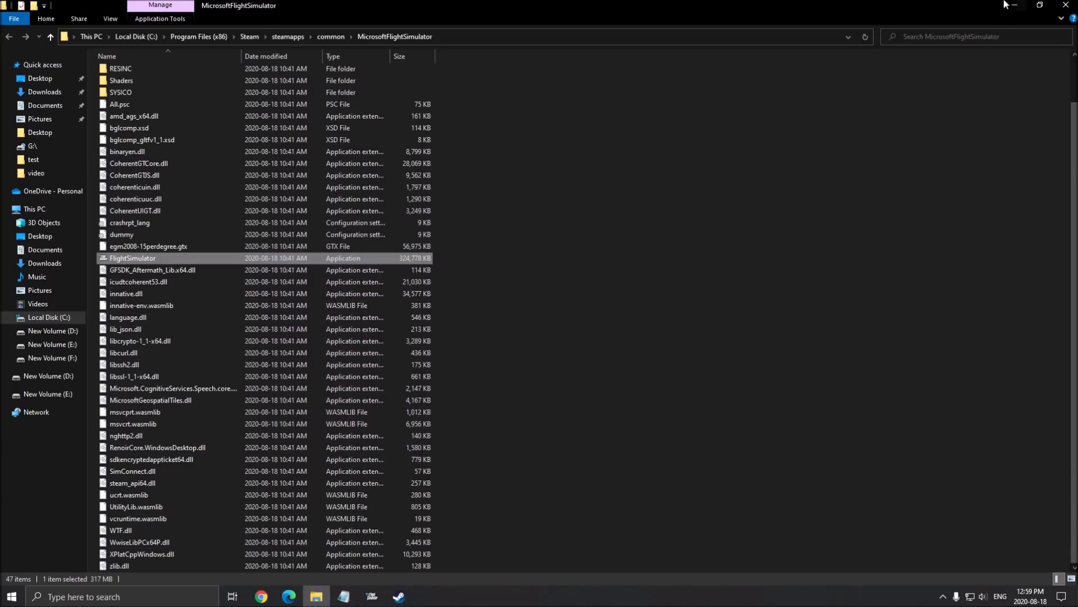
Open the game's General options and browse the graphics list showing Full Screen 1920x1080
click(398, 601)
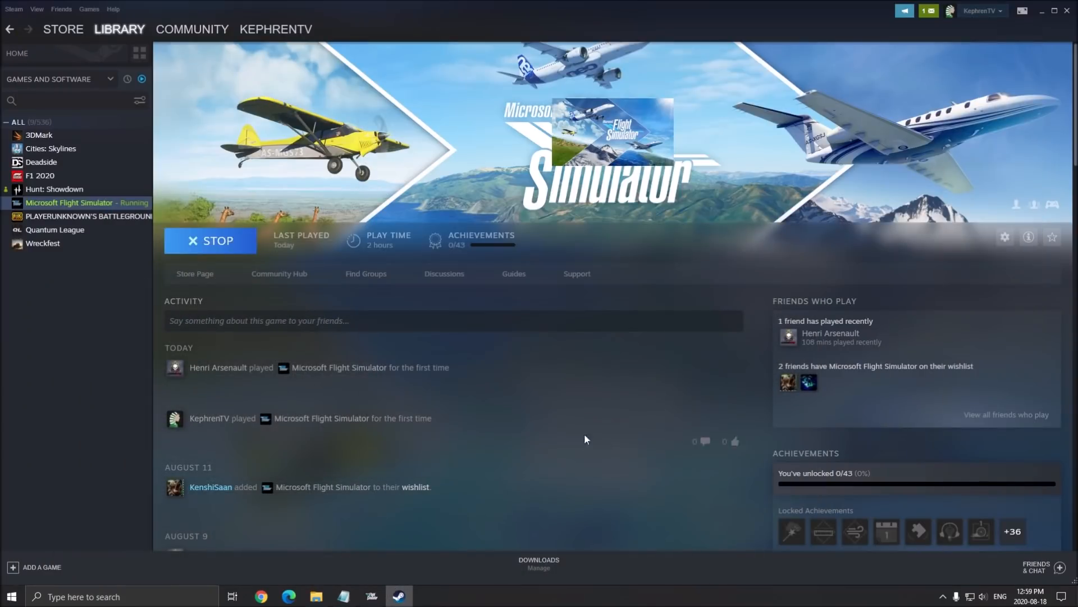
mouse_move(402, 494)
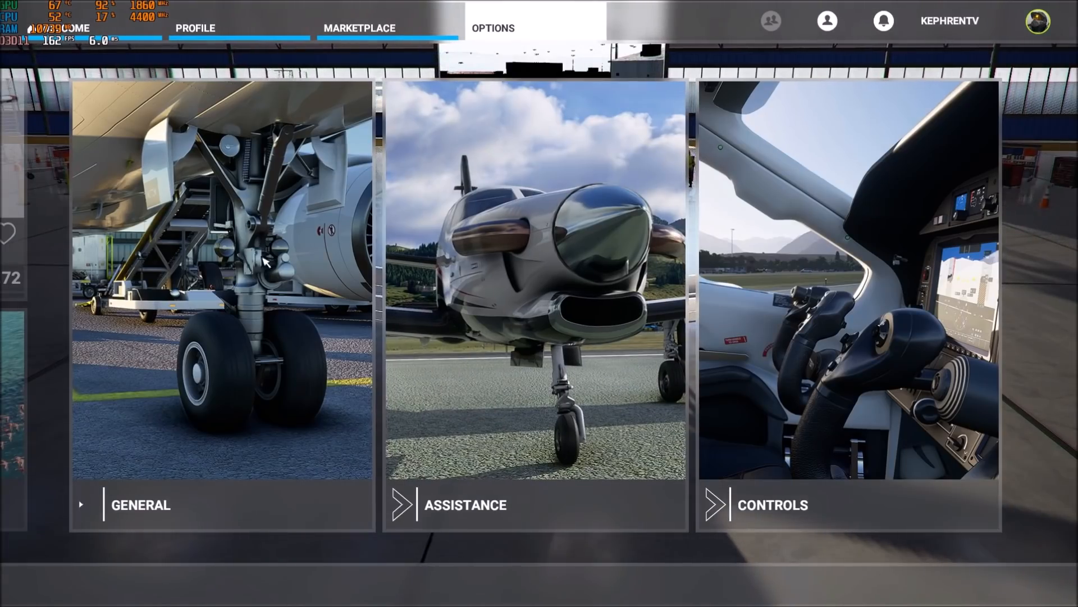
click(140, 505)
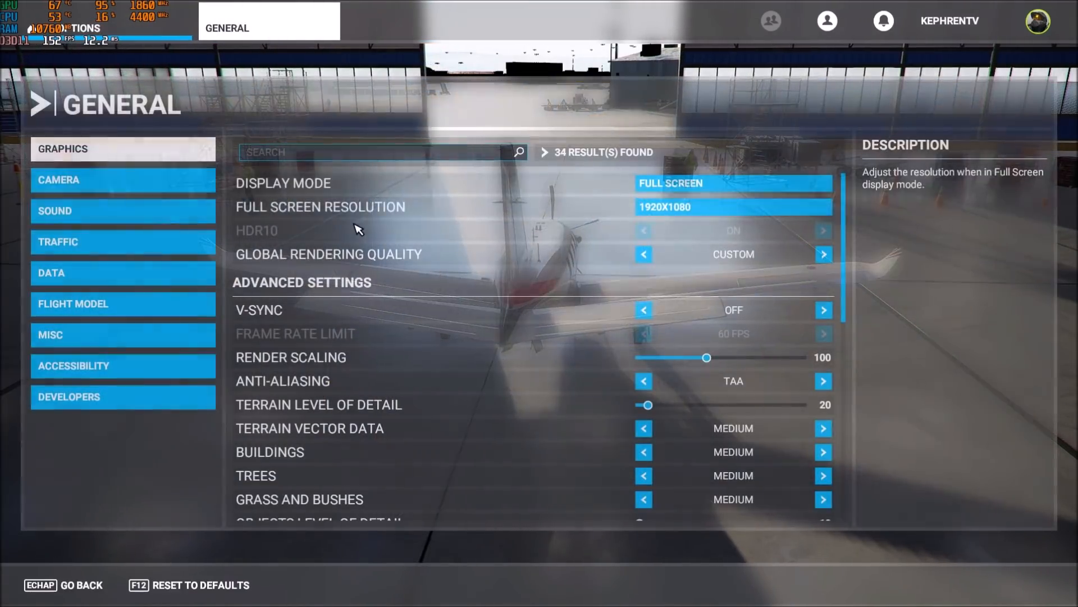
click(283, 182)
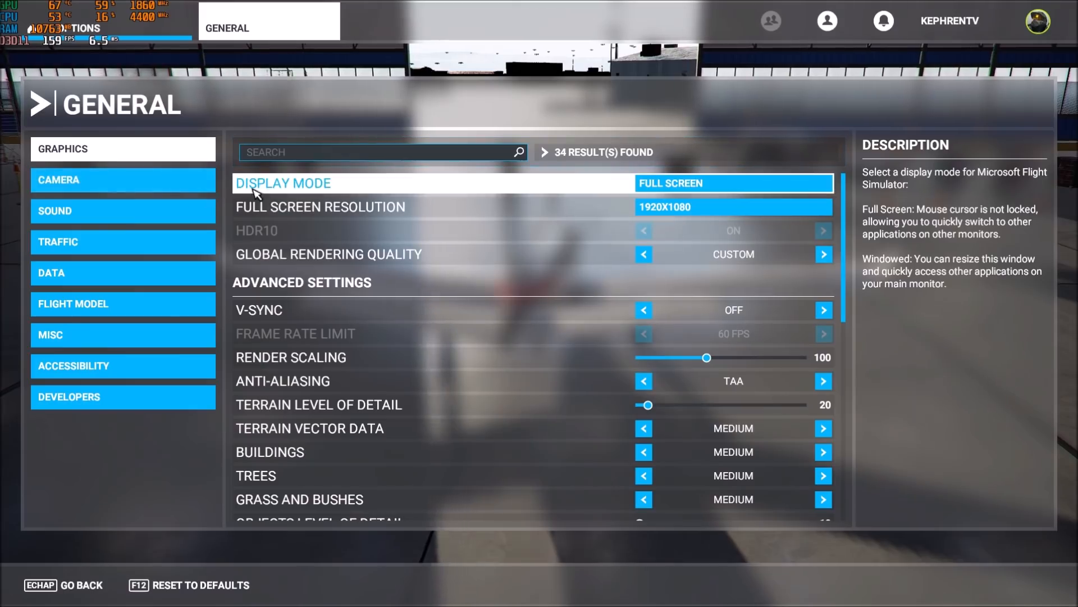
mouse_move(377, 189)
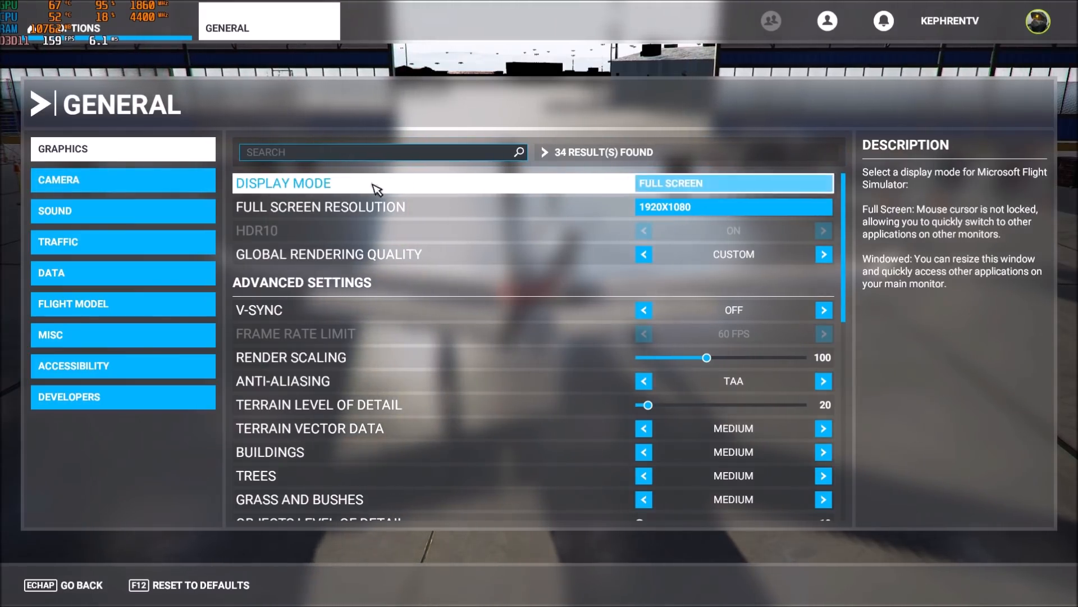
scroll(down, 3)
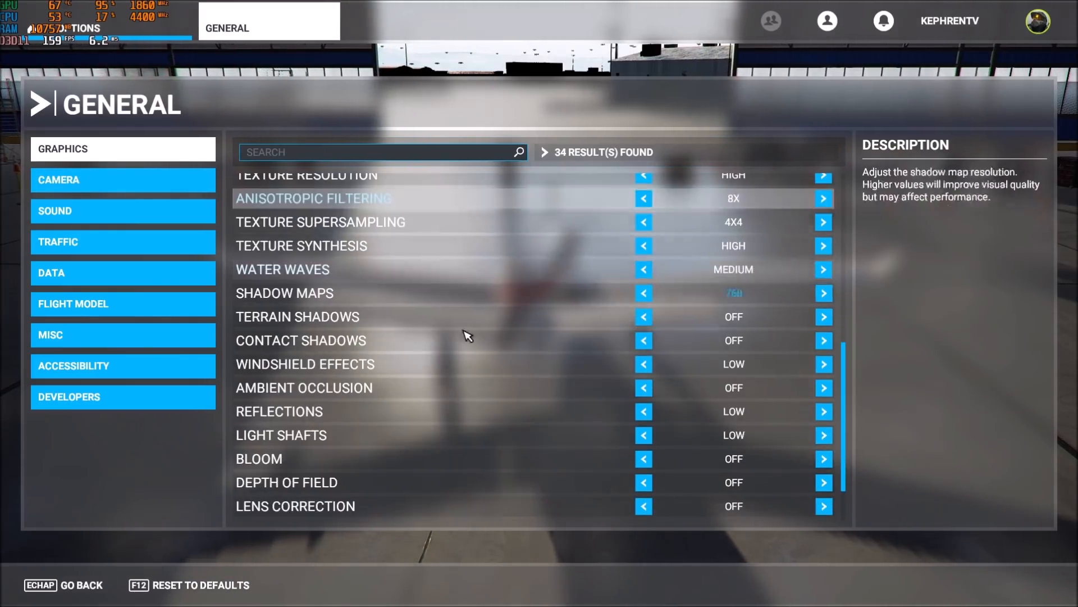
scroll(up, 3)
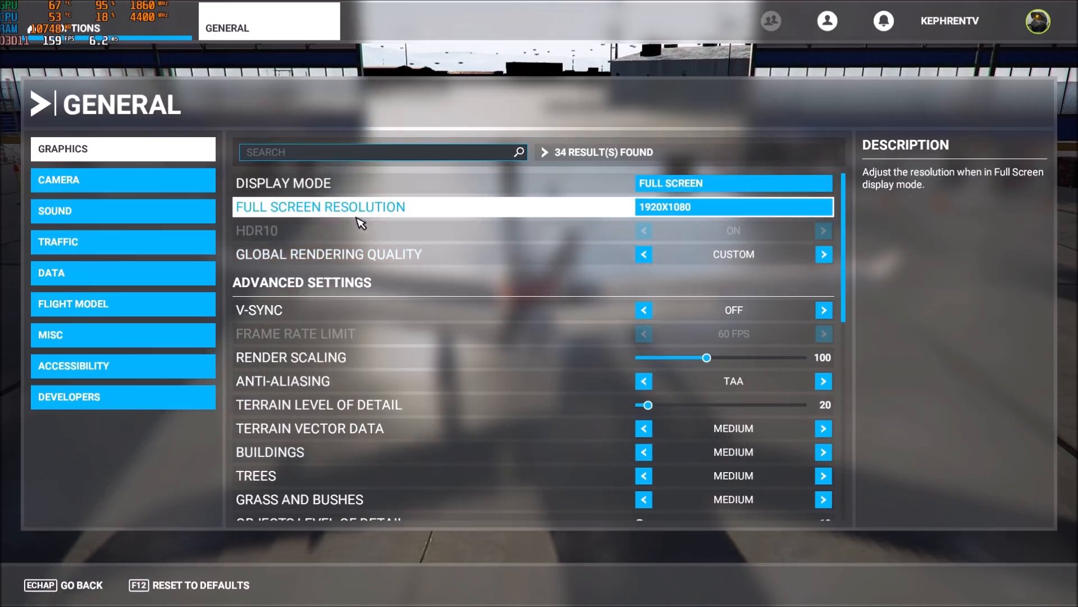
mouse_move(388, 217)
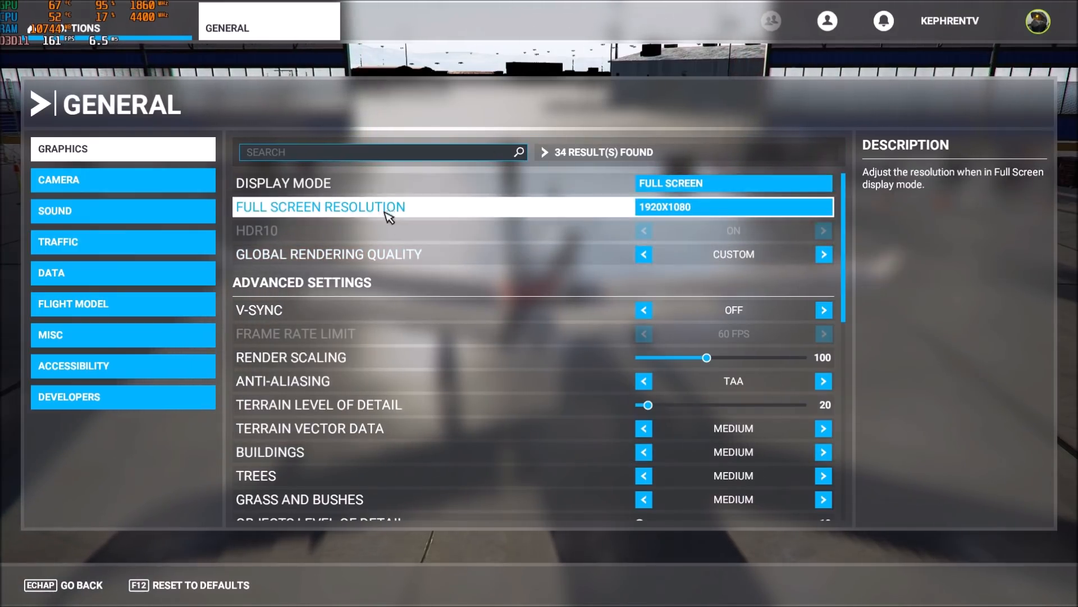
mouse_move(327, 213)
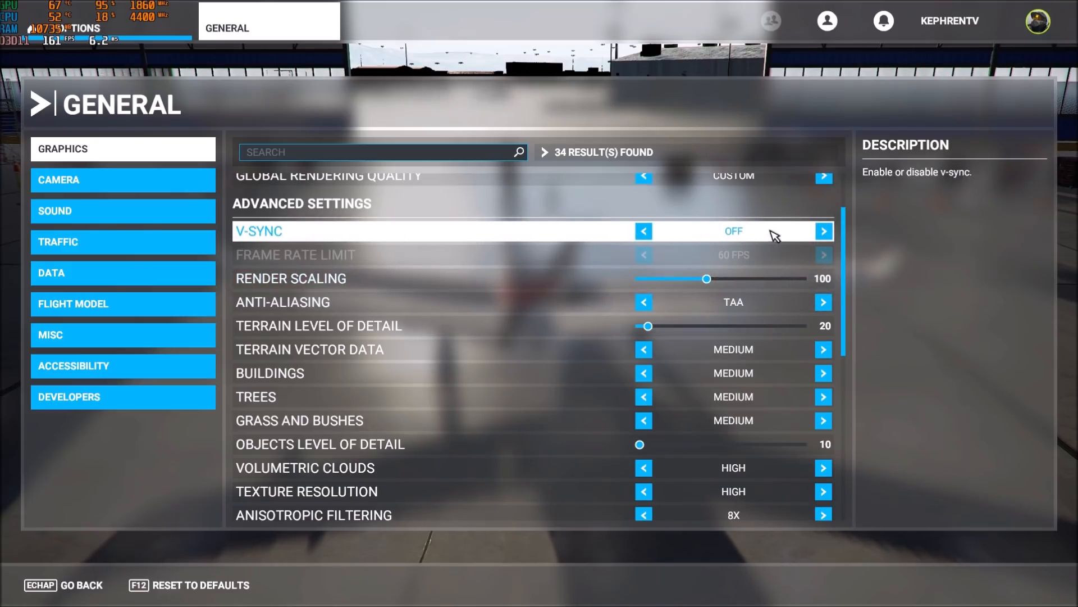
mouse_move(728, 239)
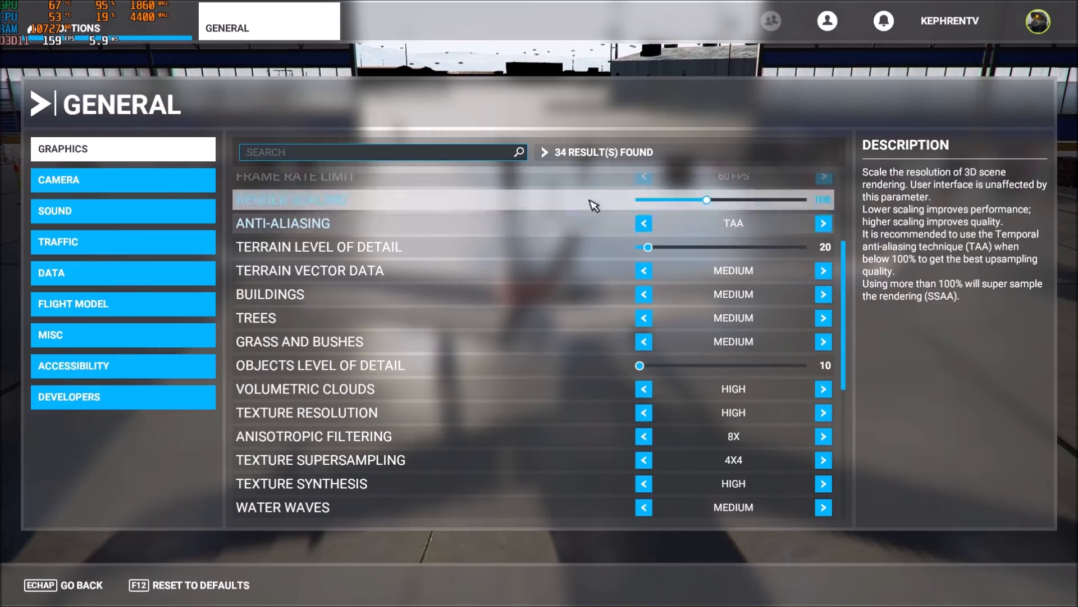
Compare anti-aliasing modes OFF, FXAA and TAA on the Anti-Aliasing row
click(282, 223)
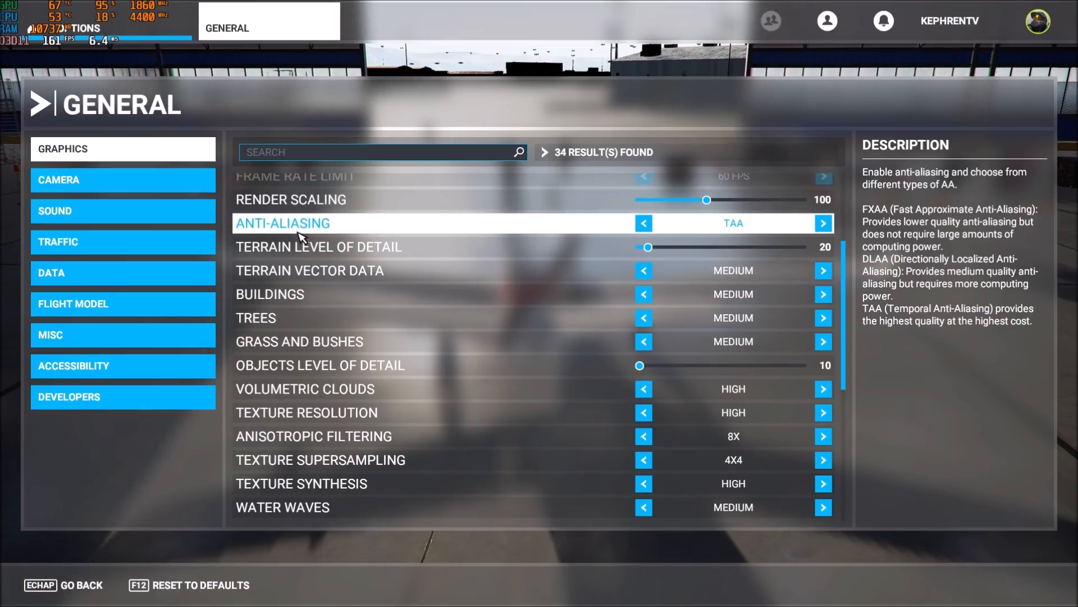
mouse_move(433, 234)
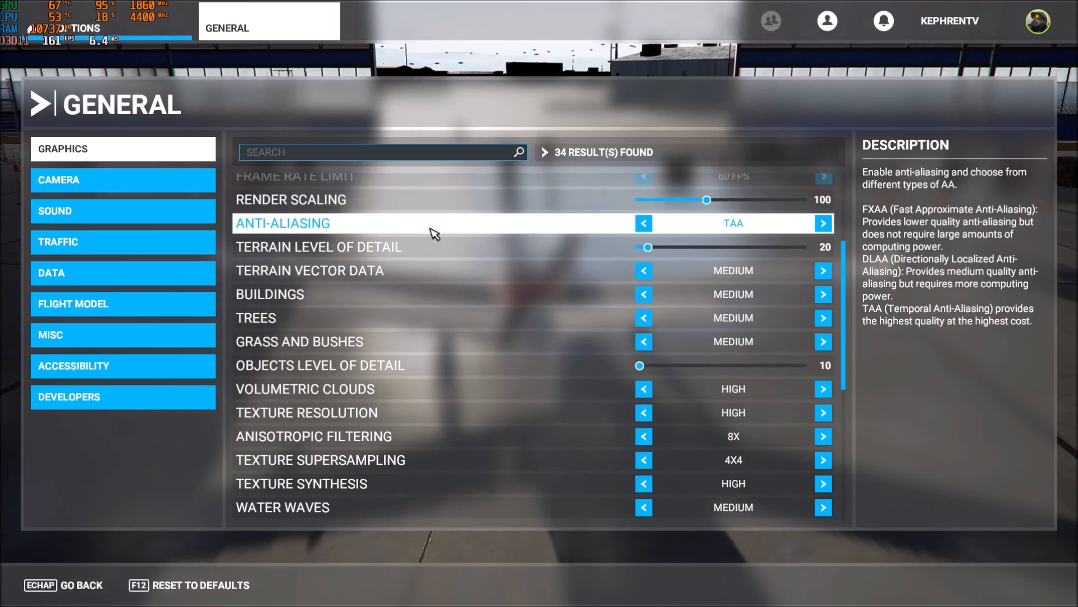
click(643, 223)
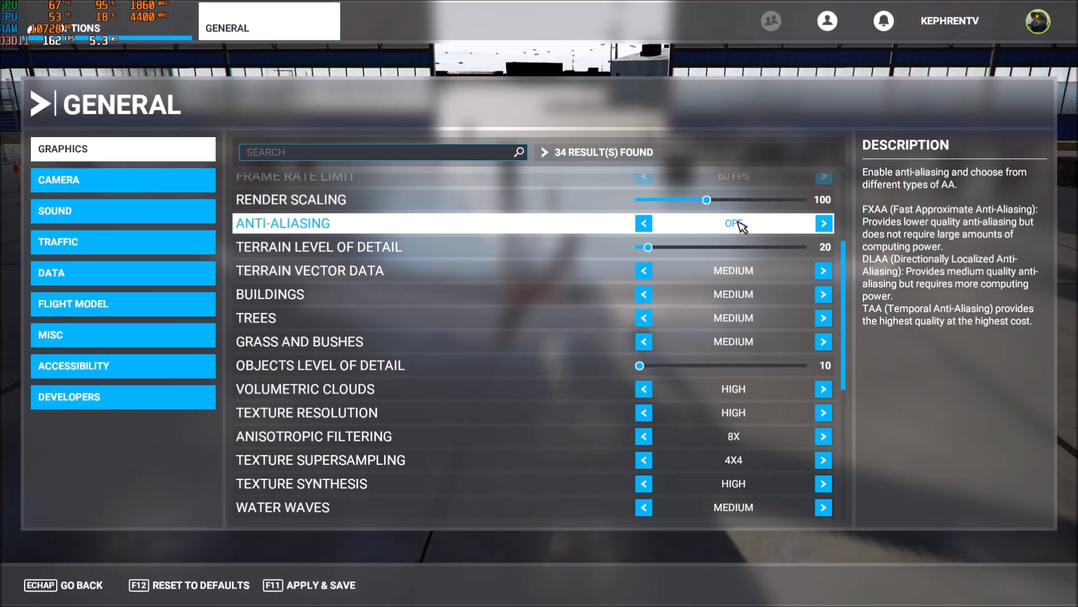
click(823, 223)
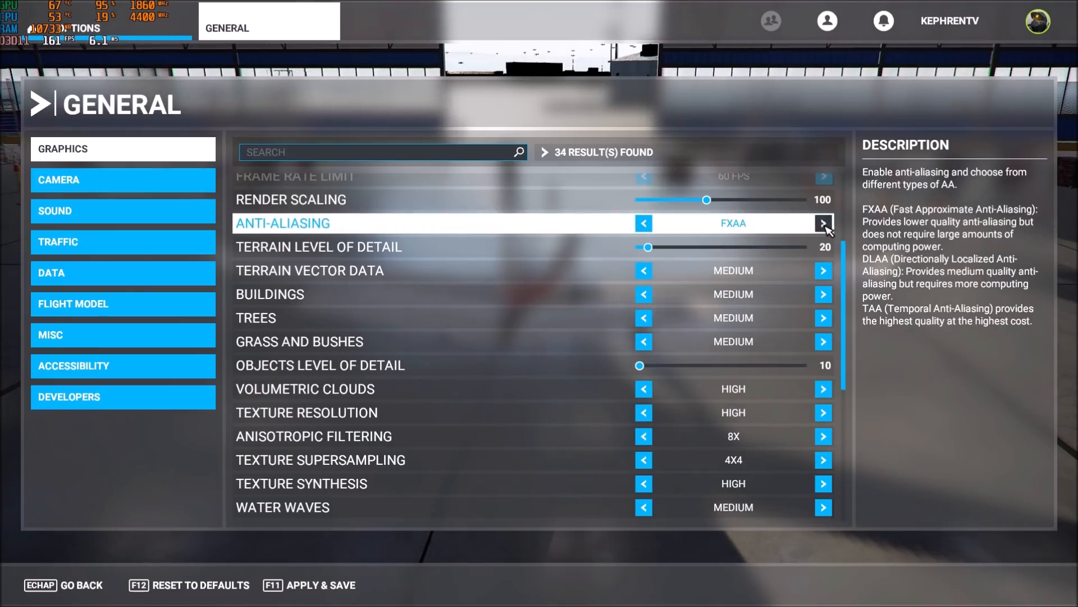
click(822, 223)
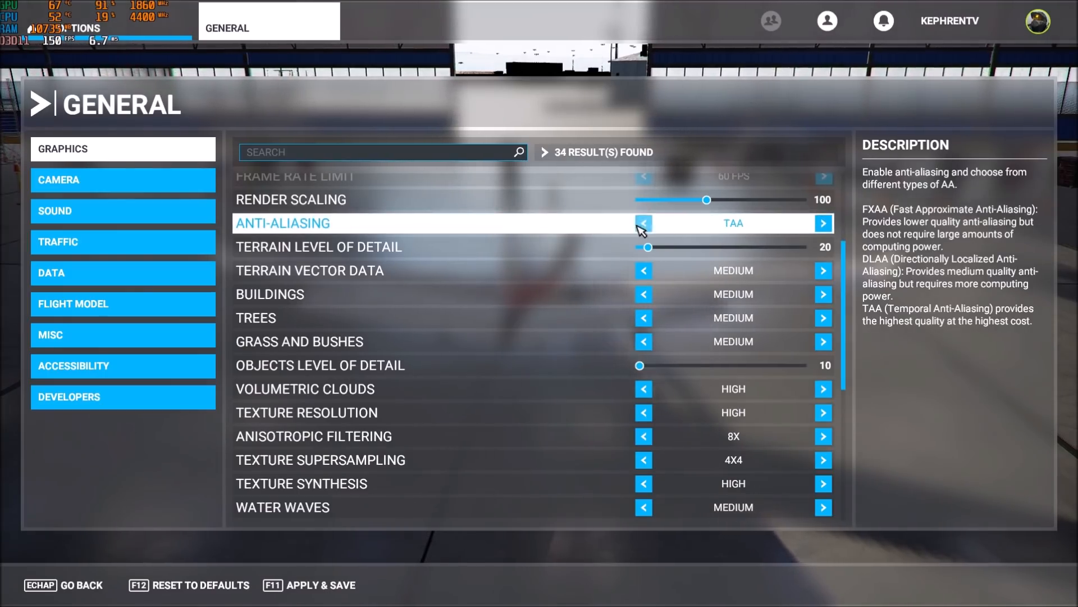
click(643, 223)
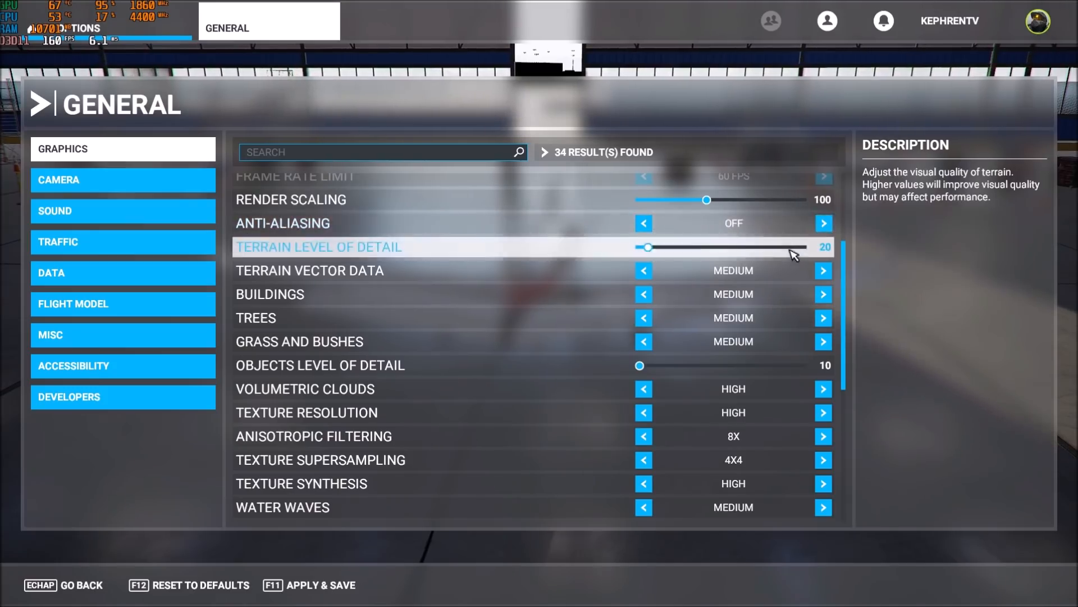
click(822, 223)
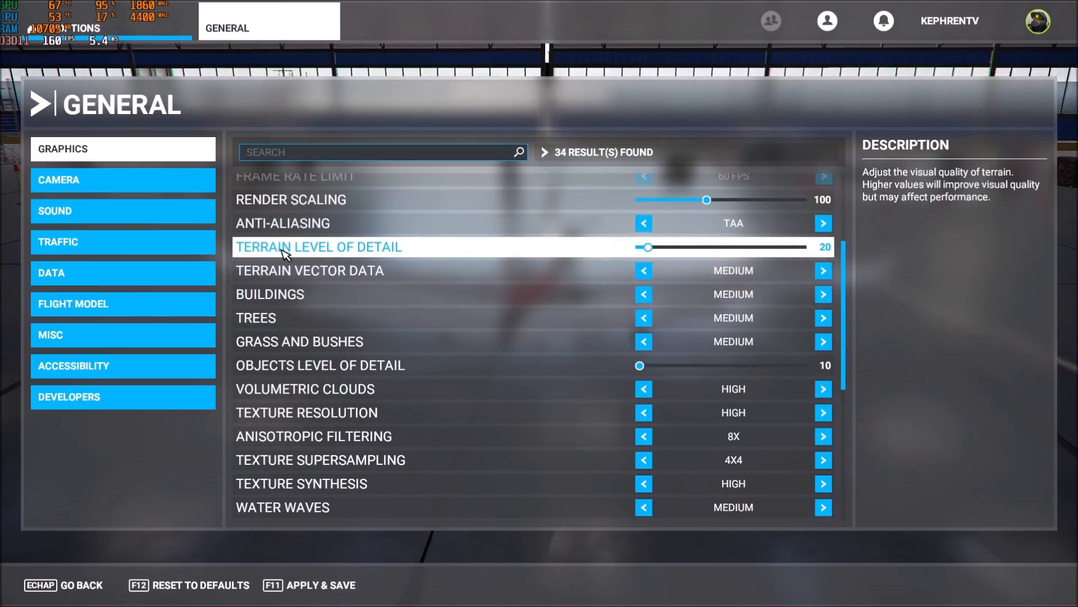
mouse_move(410, 260)
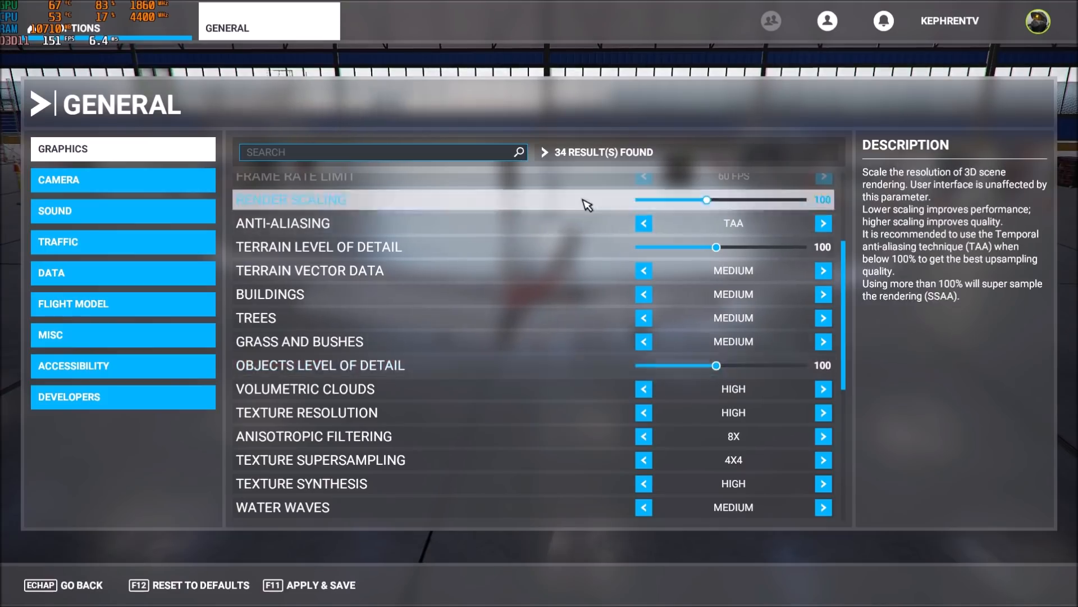
mouse_move(727, 203)
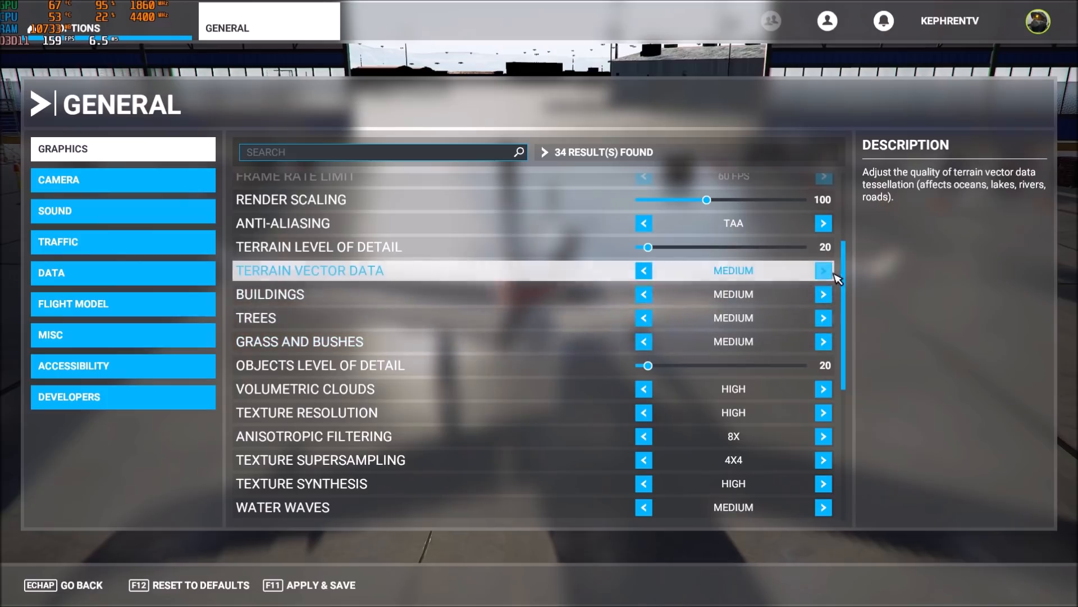
Try terrain vector data at High and Low, leave it on Medium, and scroll down
click(822, 270)
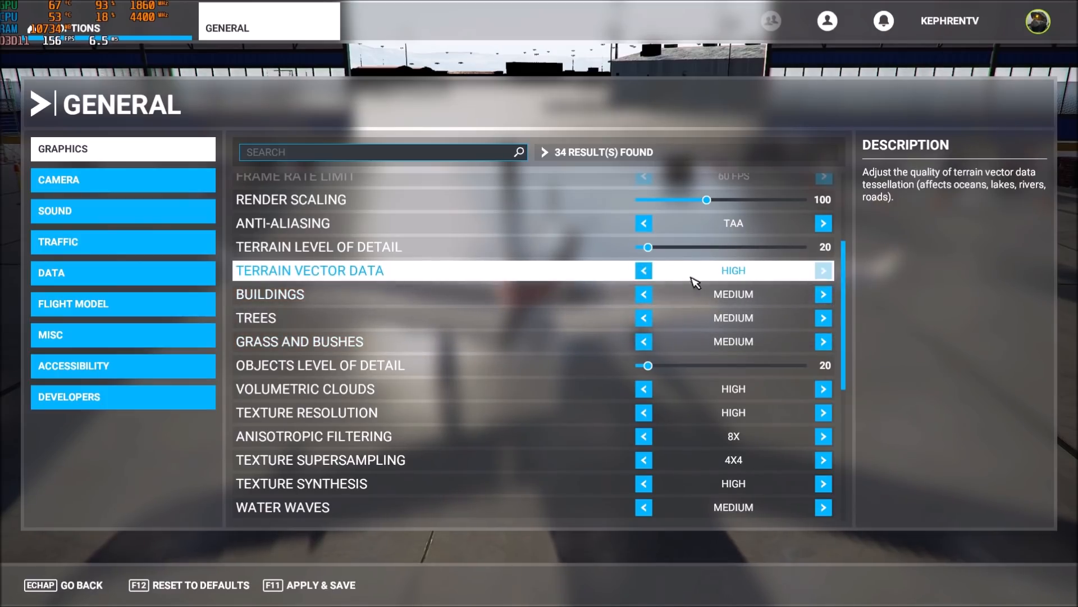
click(643, 270)
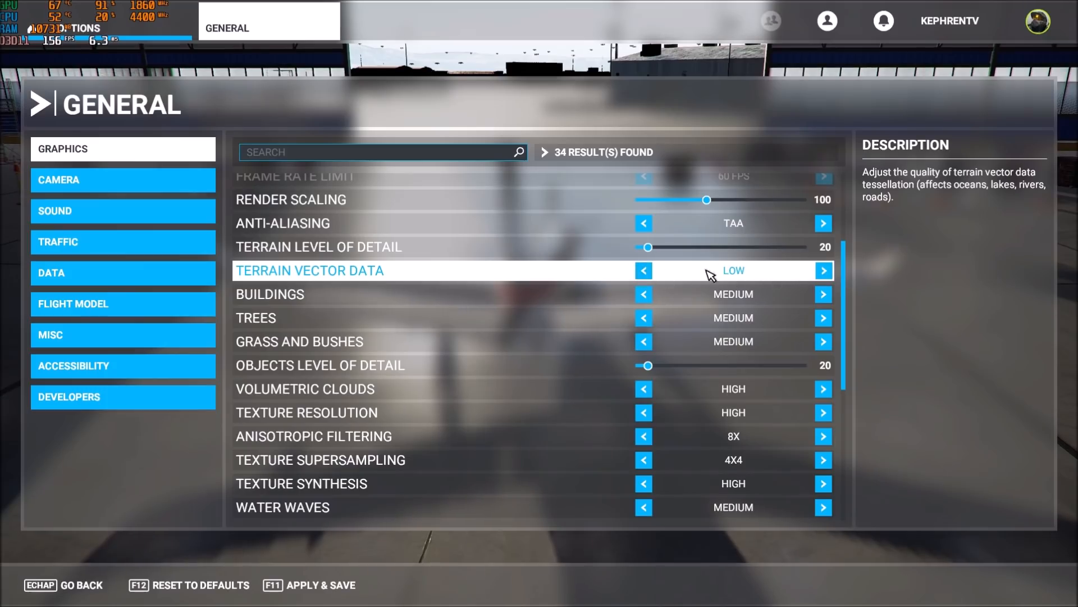
click(822, 271)
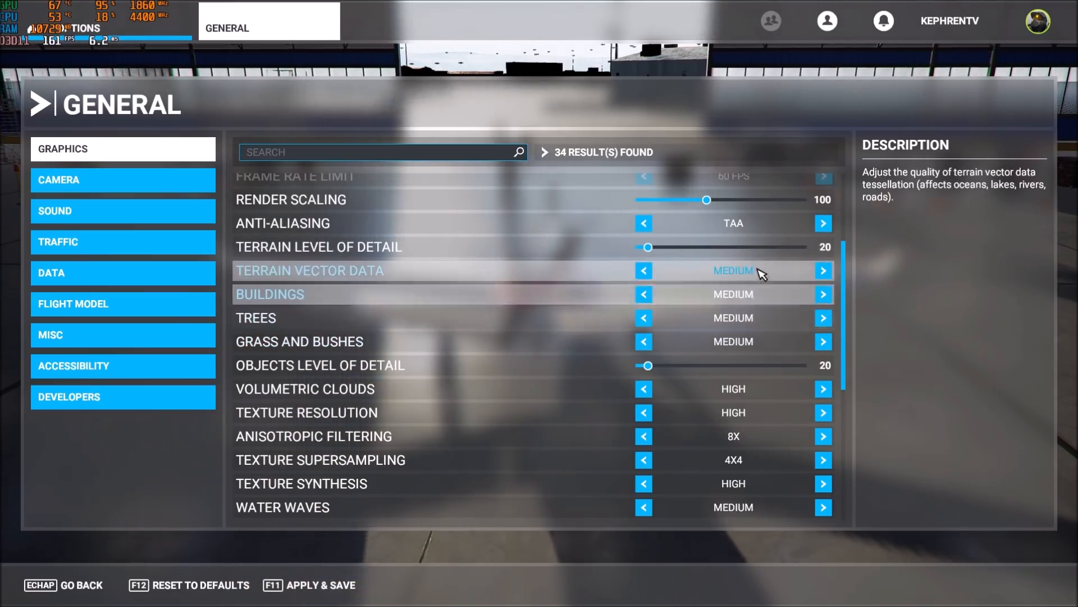
scroll(down, 3)
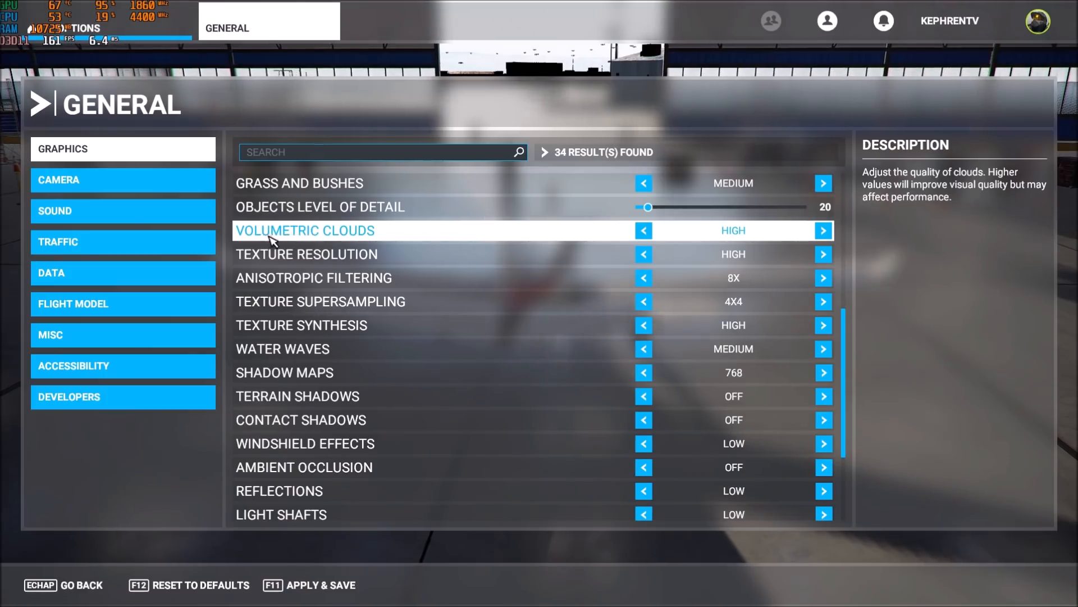
Set Volumetric Clouds to Low, leaving texture supersampling at 4x4
click(823, 231)
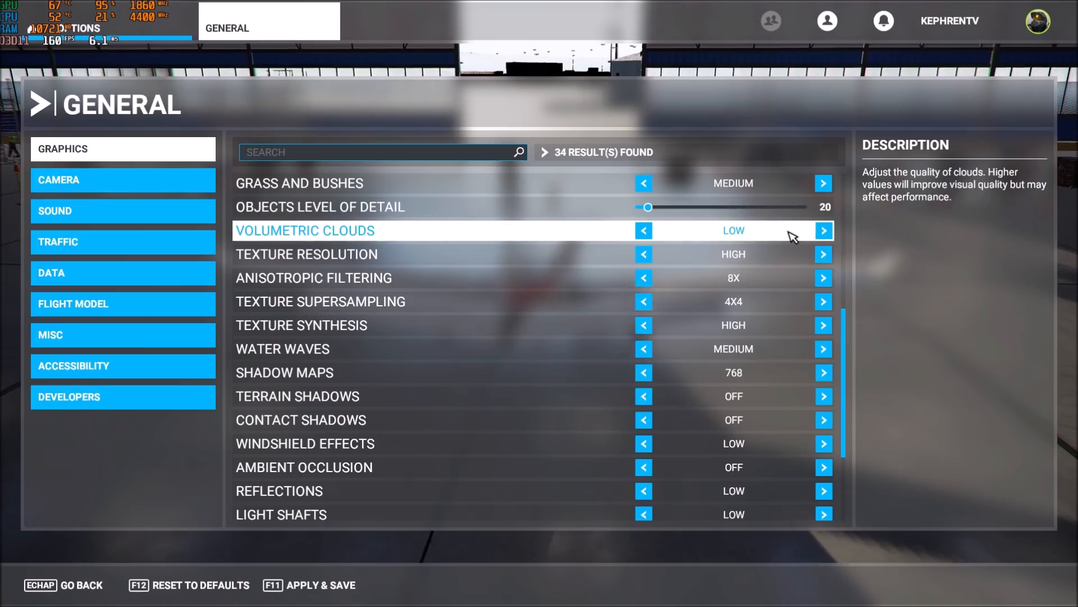
mouse_move(347, 236)
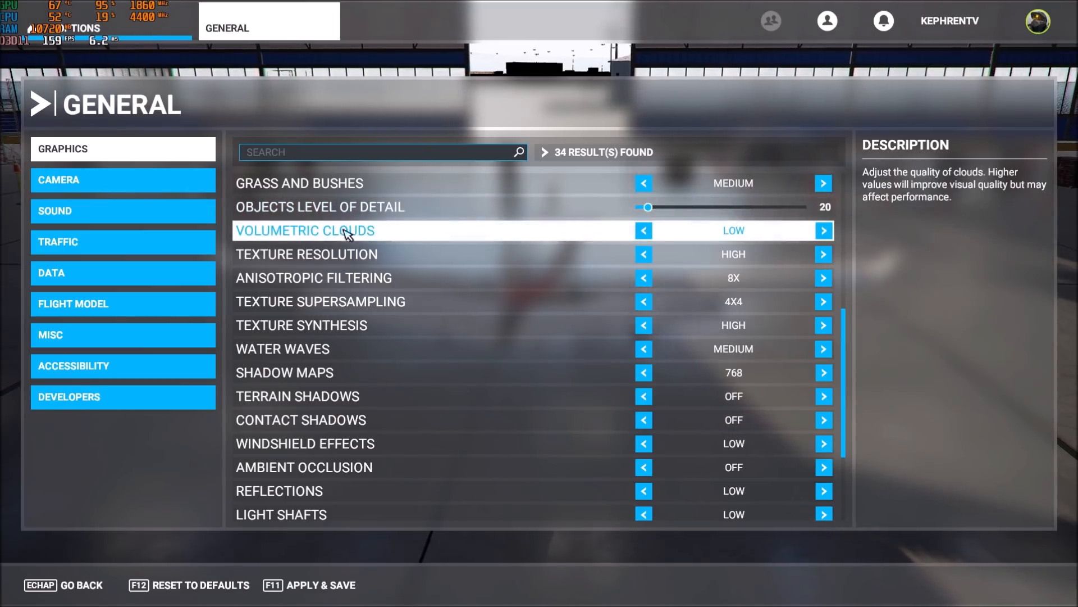
click(306, 254)
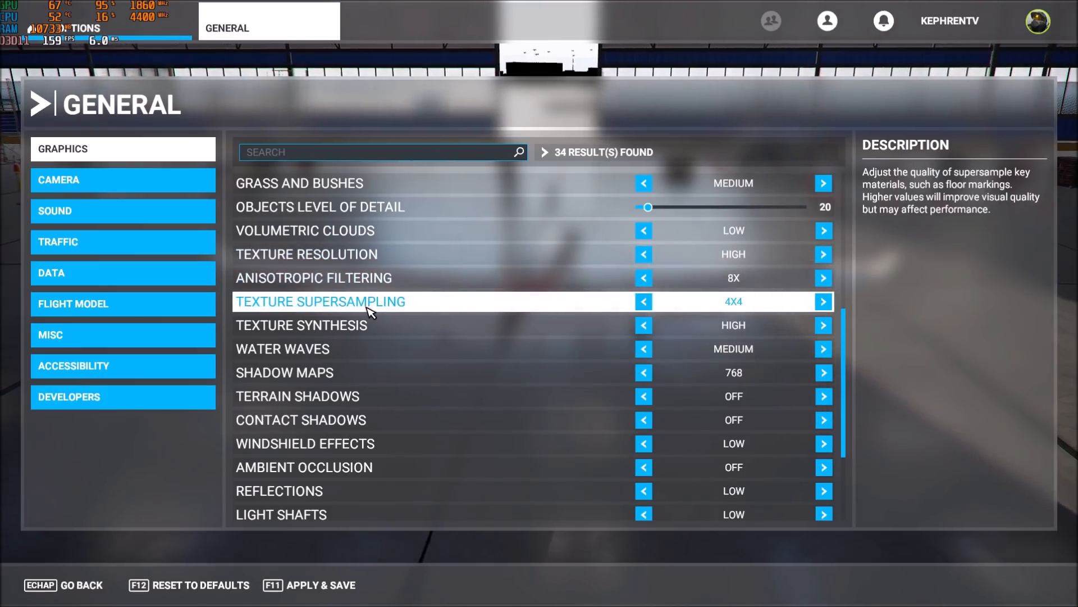
mouse_move(562, 298)
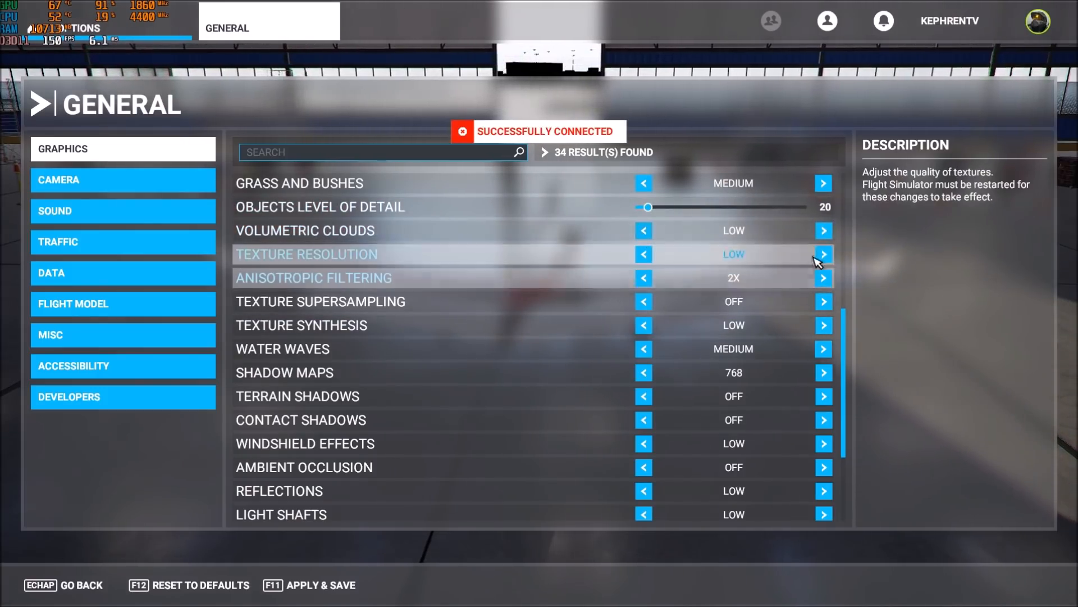
click(824, 254)
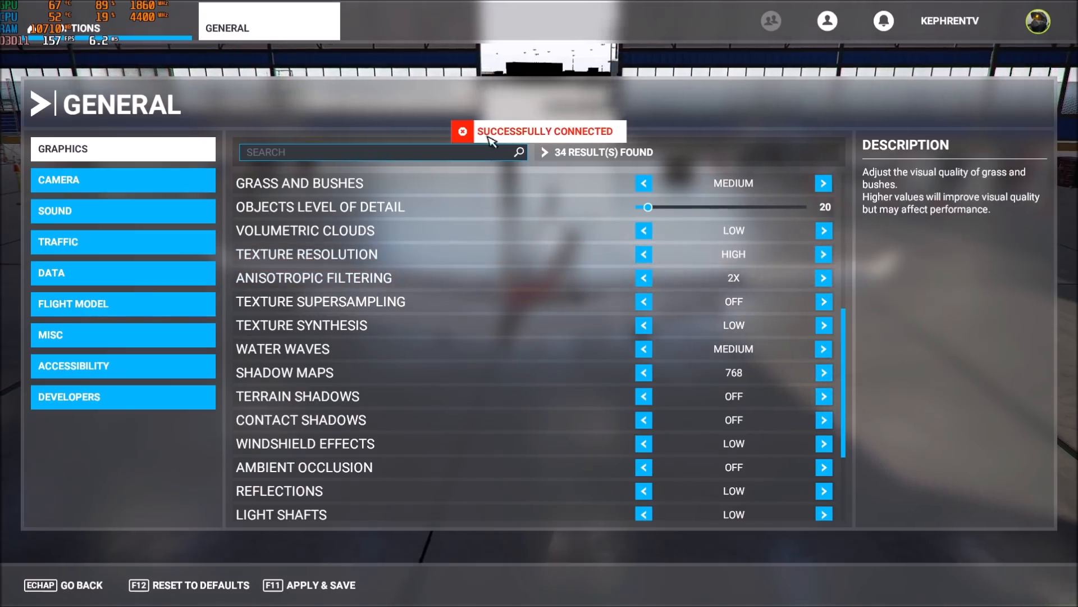
click(823, 278)
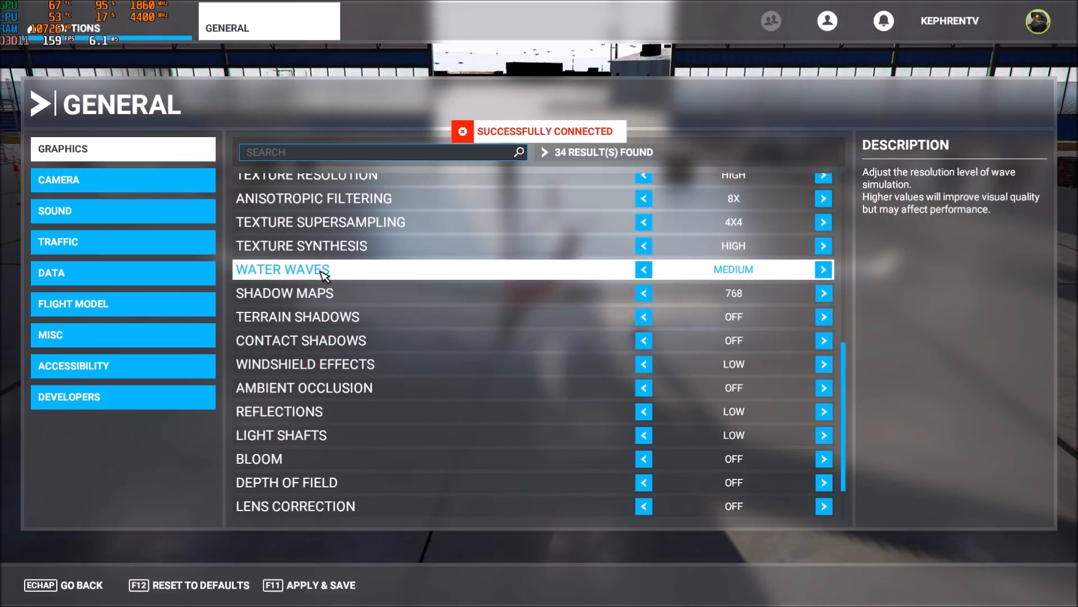
scroll(up, 3)
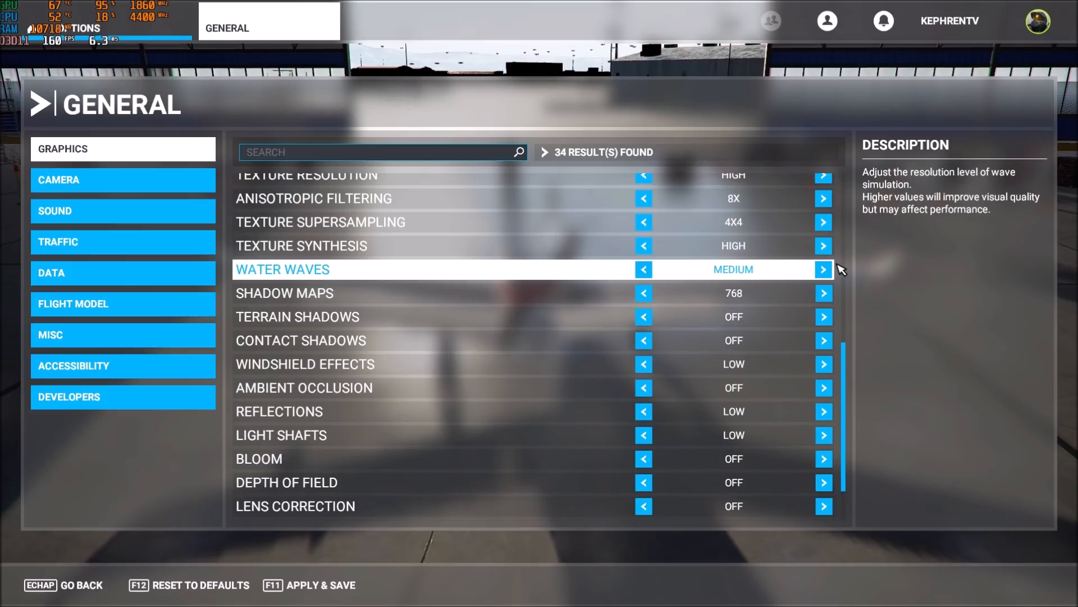
mouse_move(438, 271)
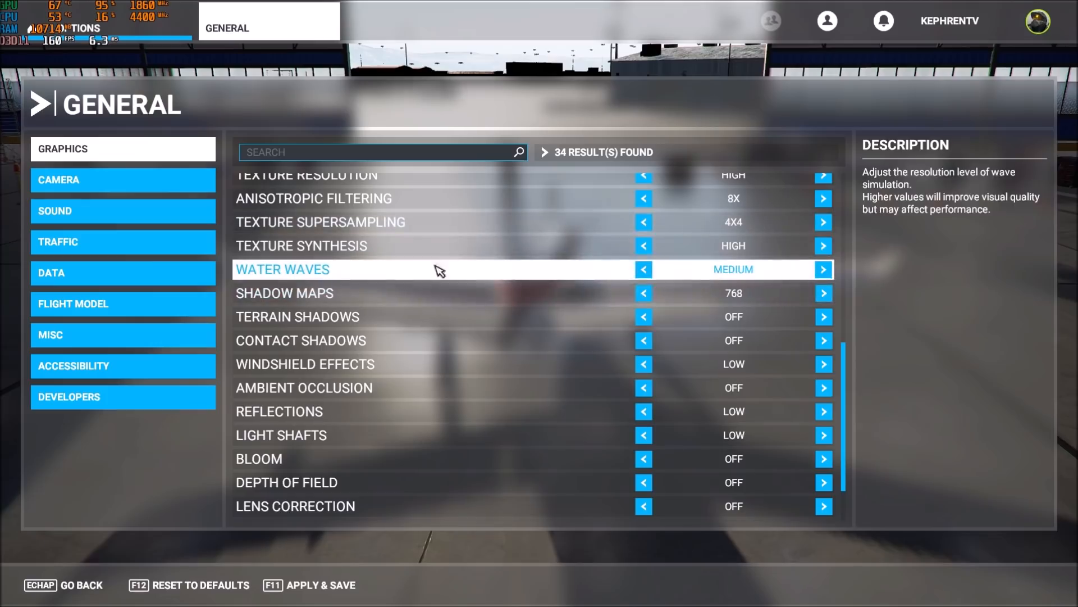
click(823, 269)
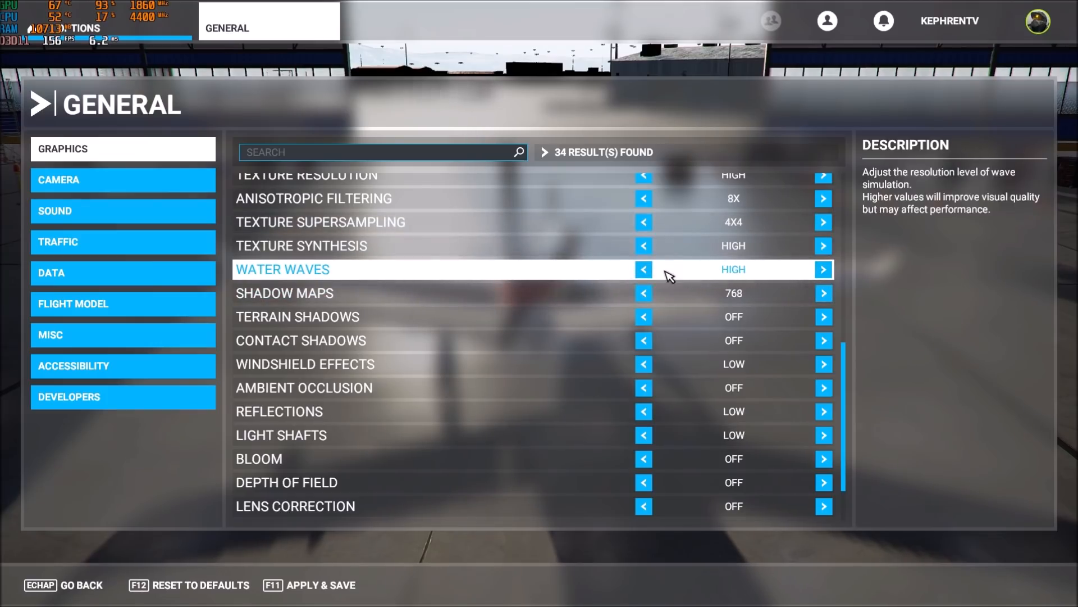
click(643, 269)
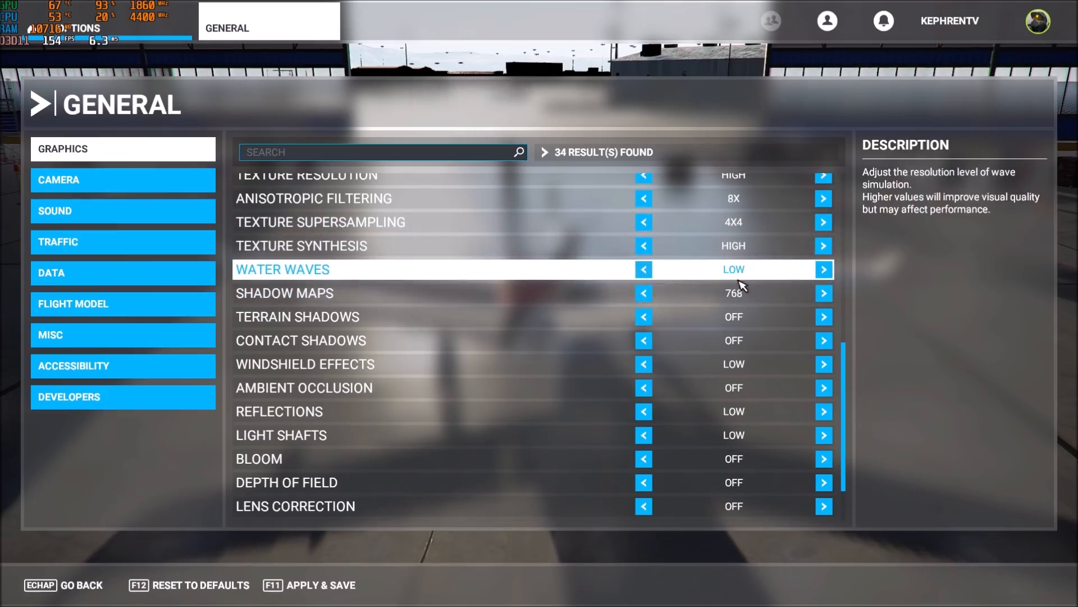
click(824, 269)
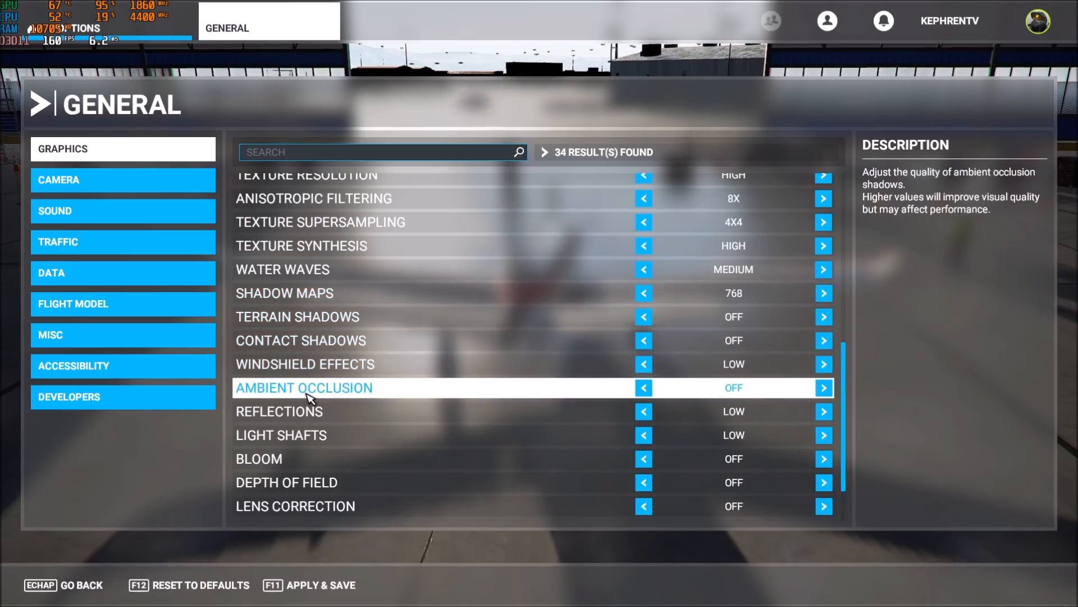
mouse_move(698, 404)
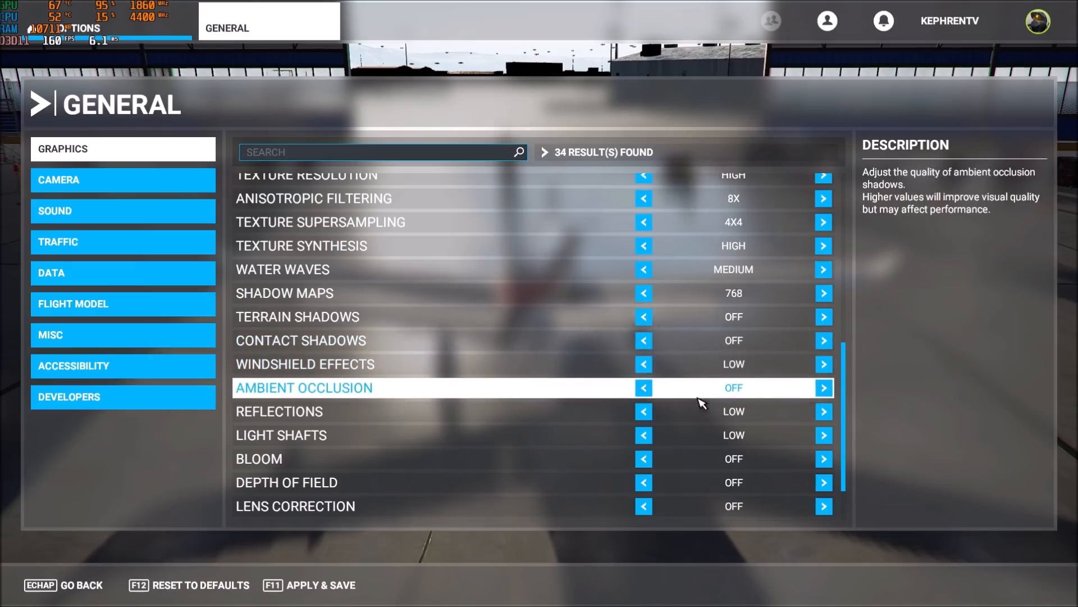
mouse_move(740, 401)
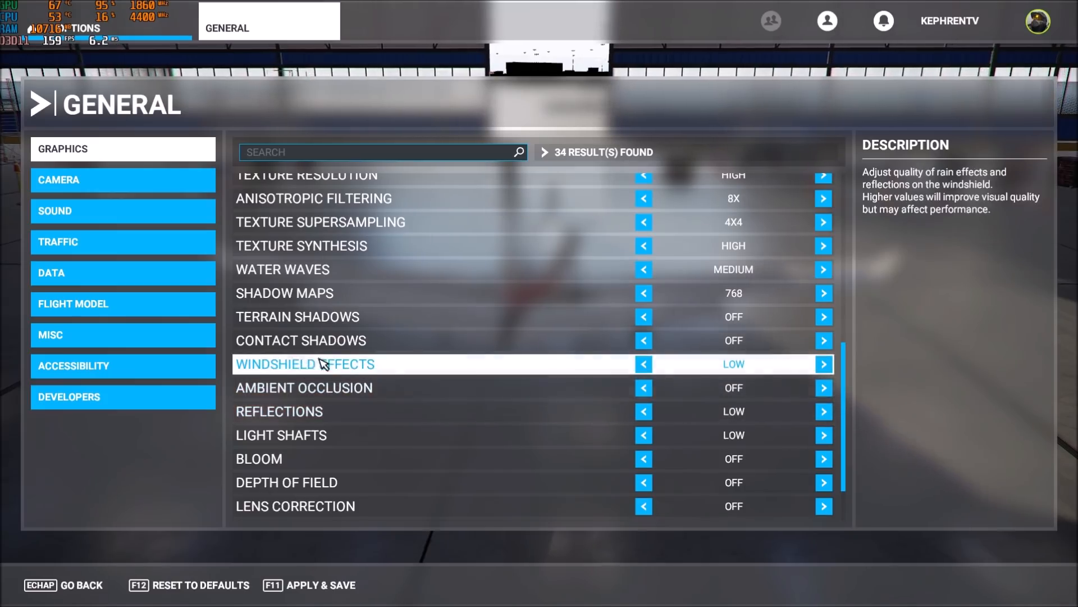
mouse_move(389, 374)
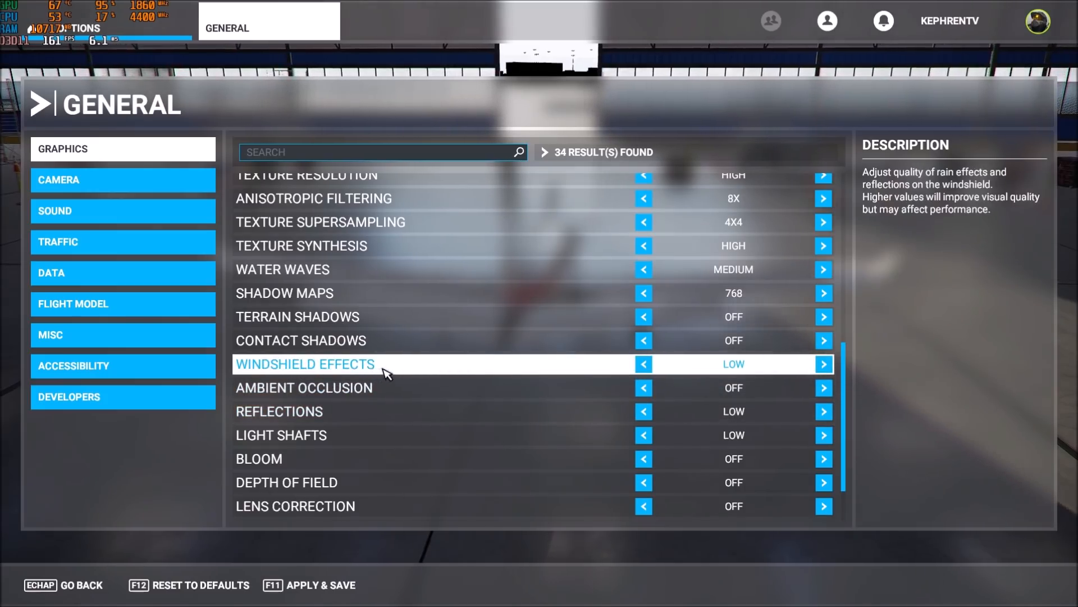
scroll(down, 3)
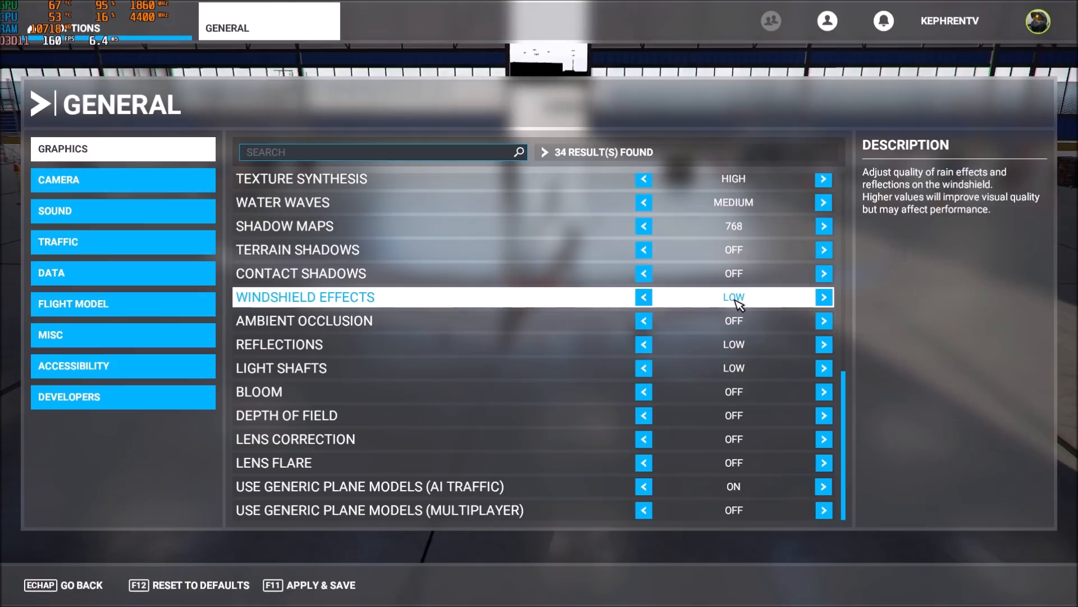
mouse_move(512, 305)
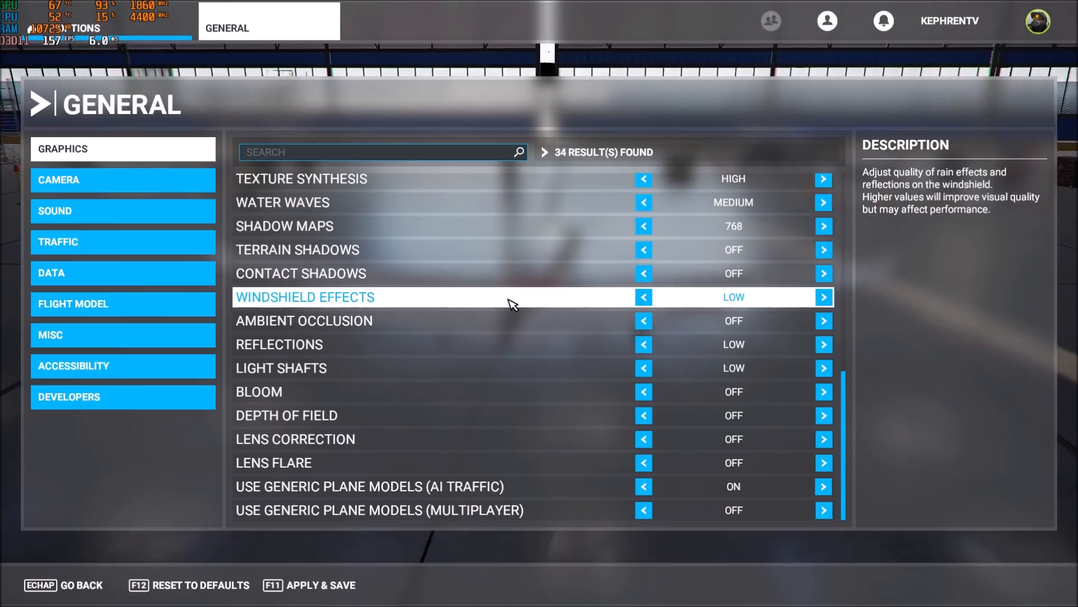
mouse_move(723, 300)
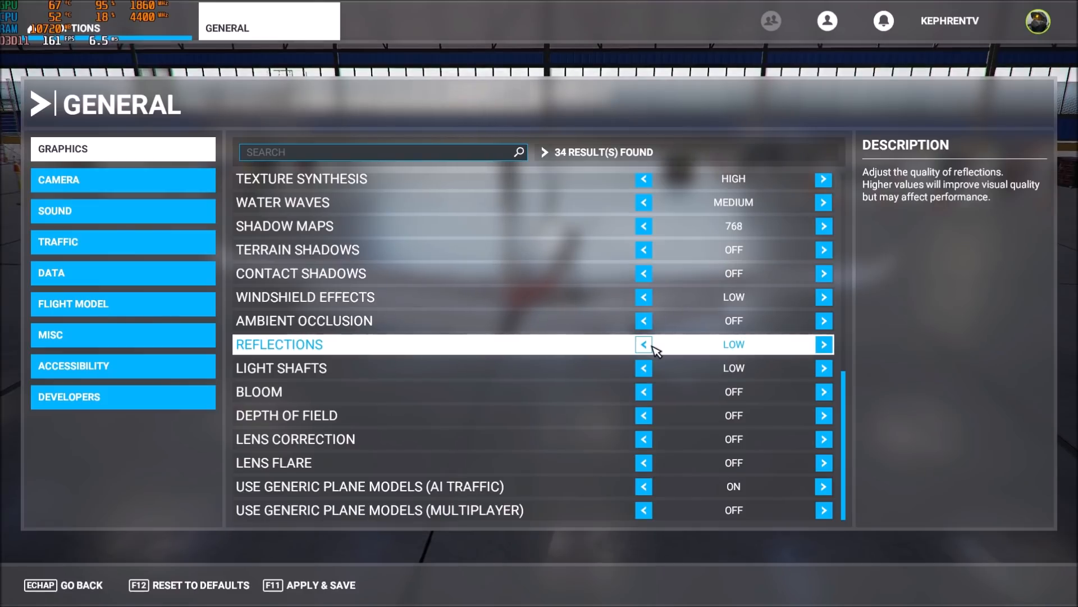
click(643, 344)
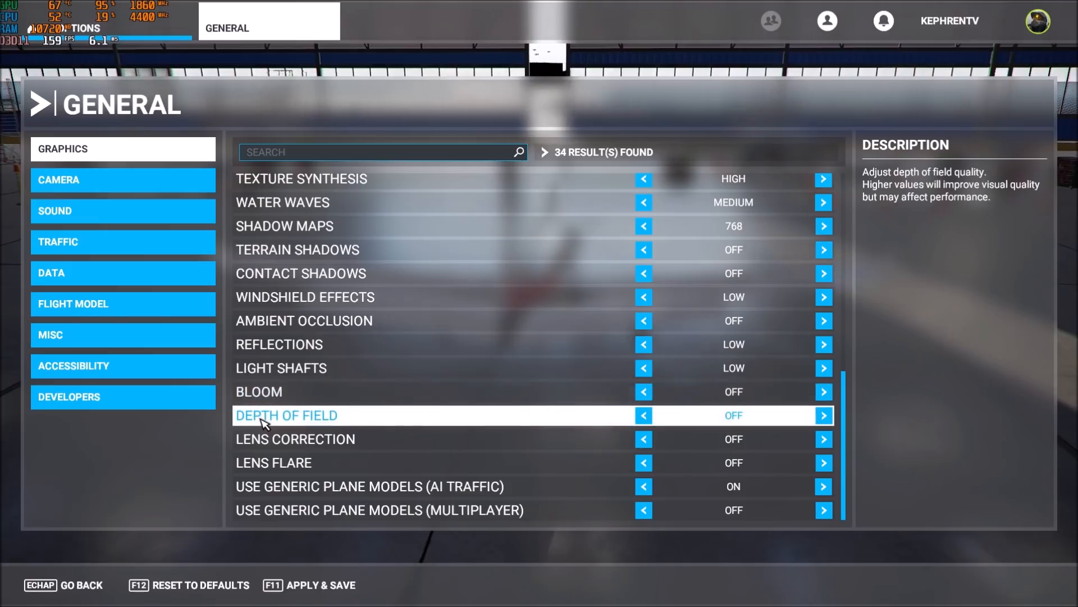
click(275, 462)
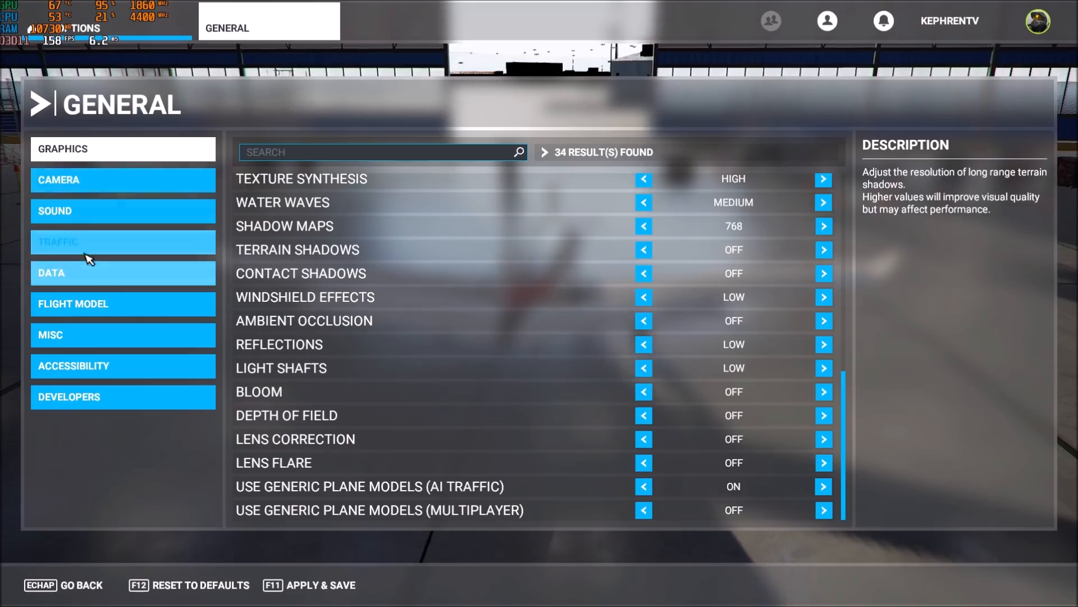
In Traffic, cycle aircraft traffic through AI Offline and Off, returning to Real-Time Online
click(122, 241)
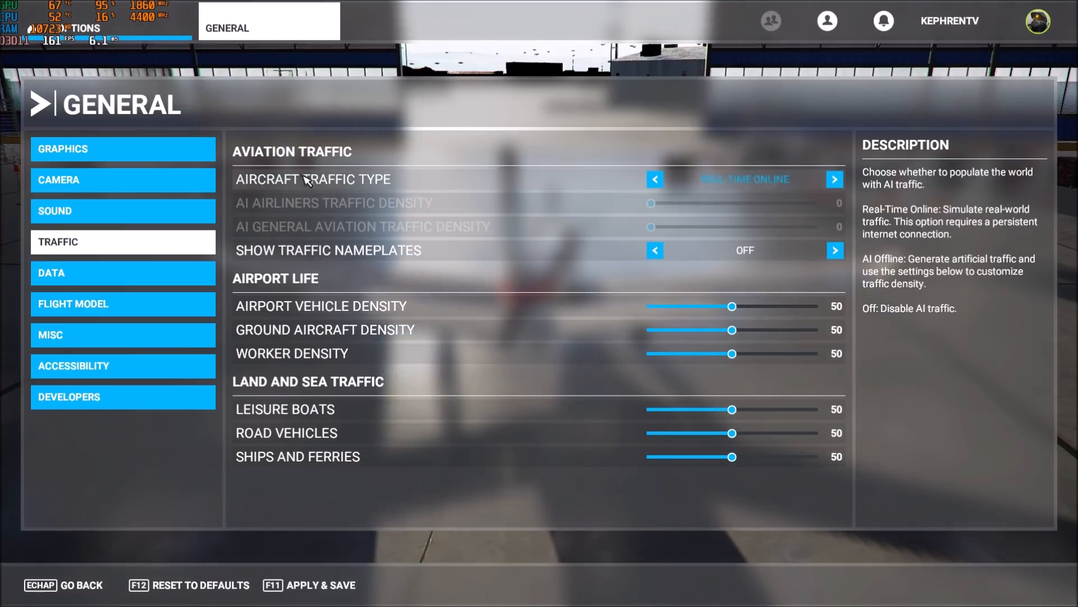
click(654, 178)
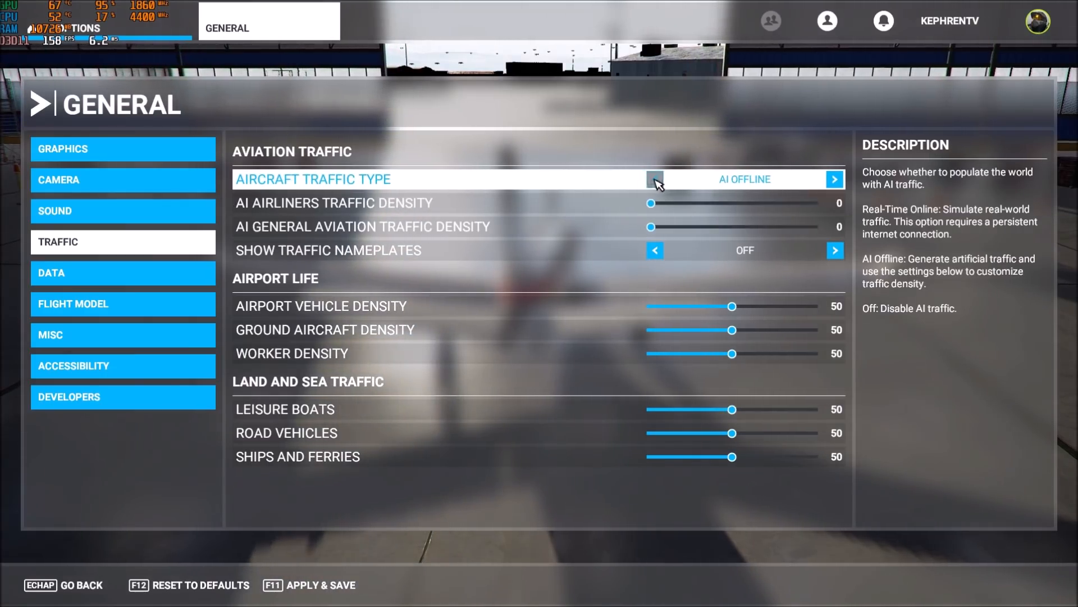
click(655, 179)
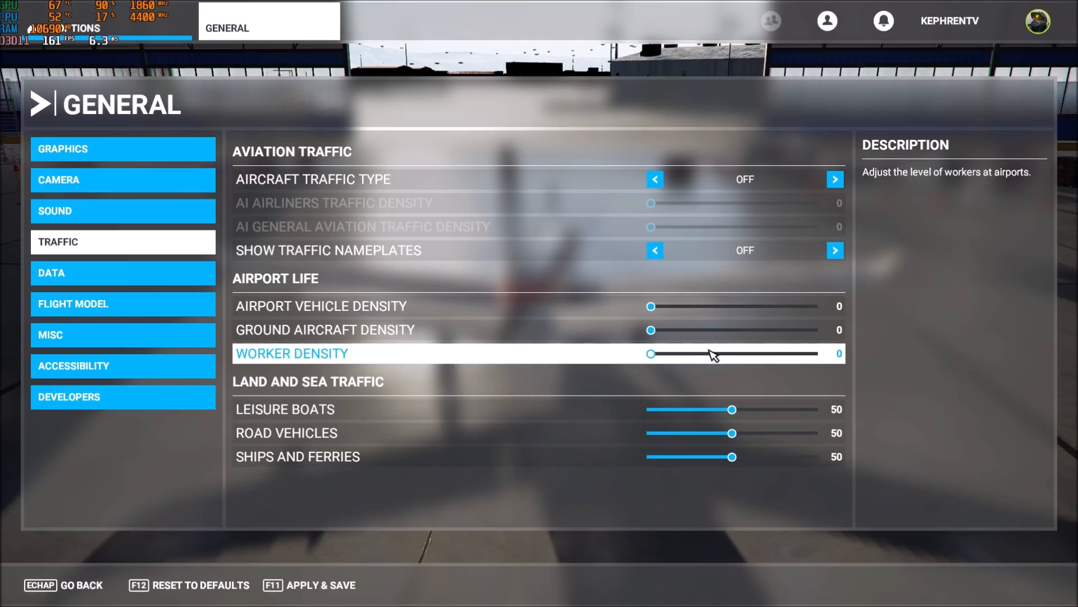
click(834, 178)
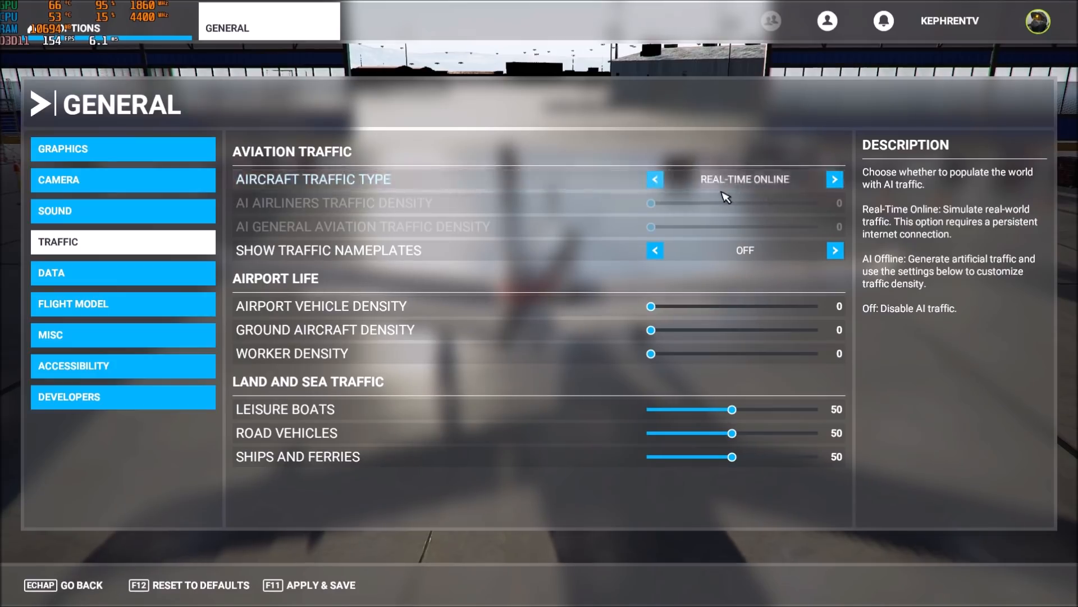
mouse_move(761, 230)
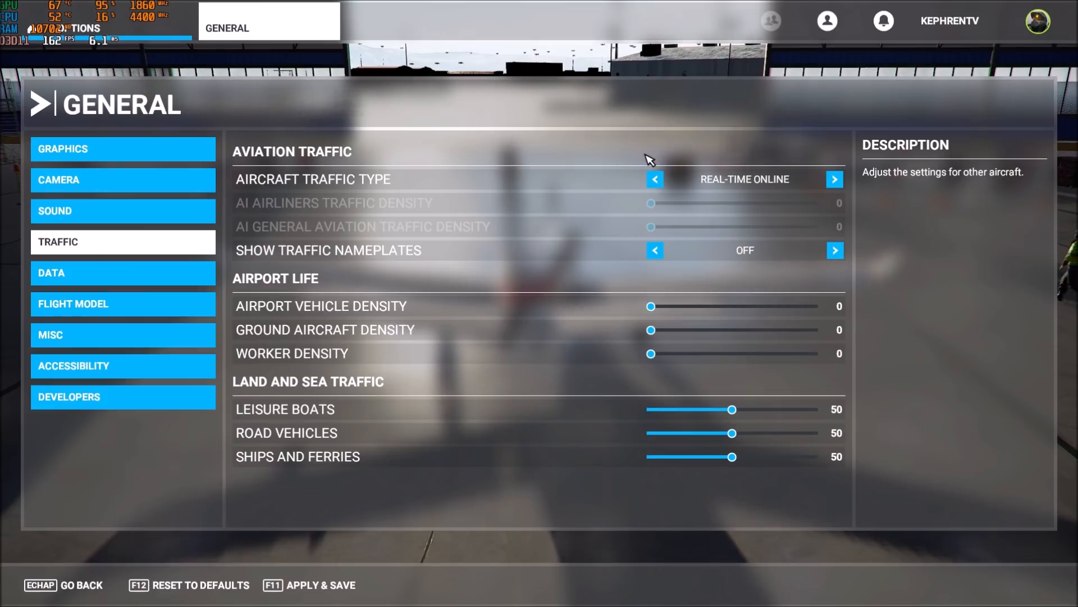
mouse_move(618, 191)
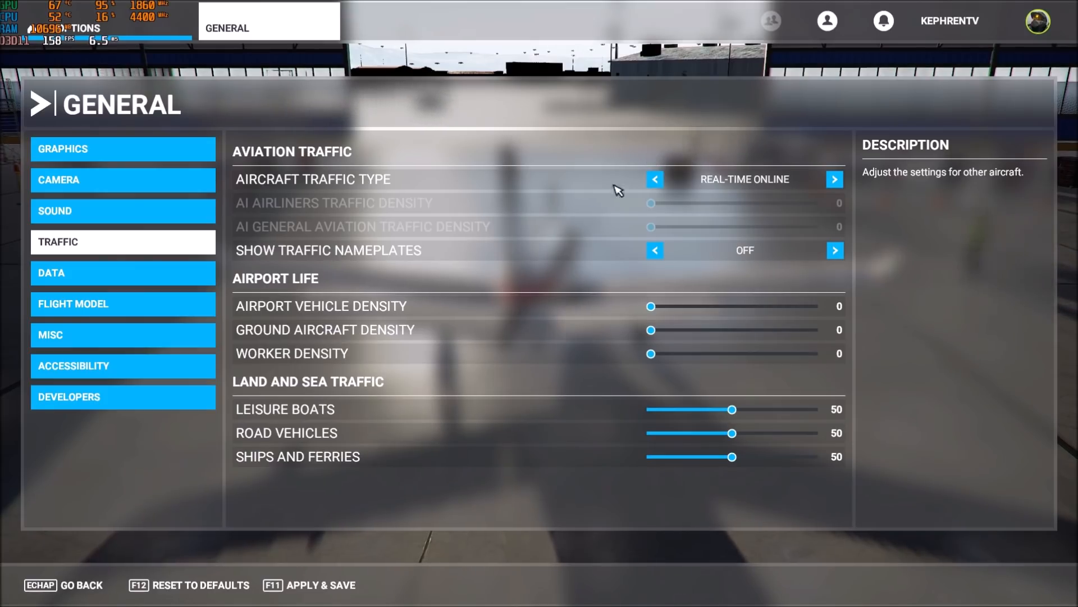